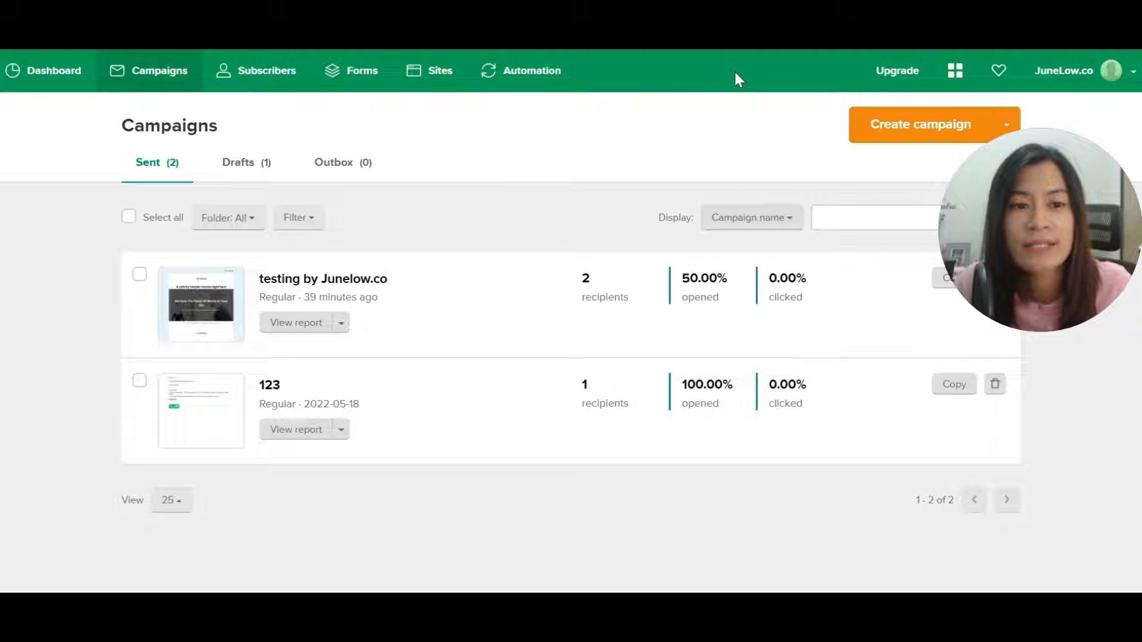
mouse_move(718, 87)
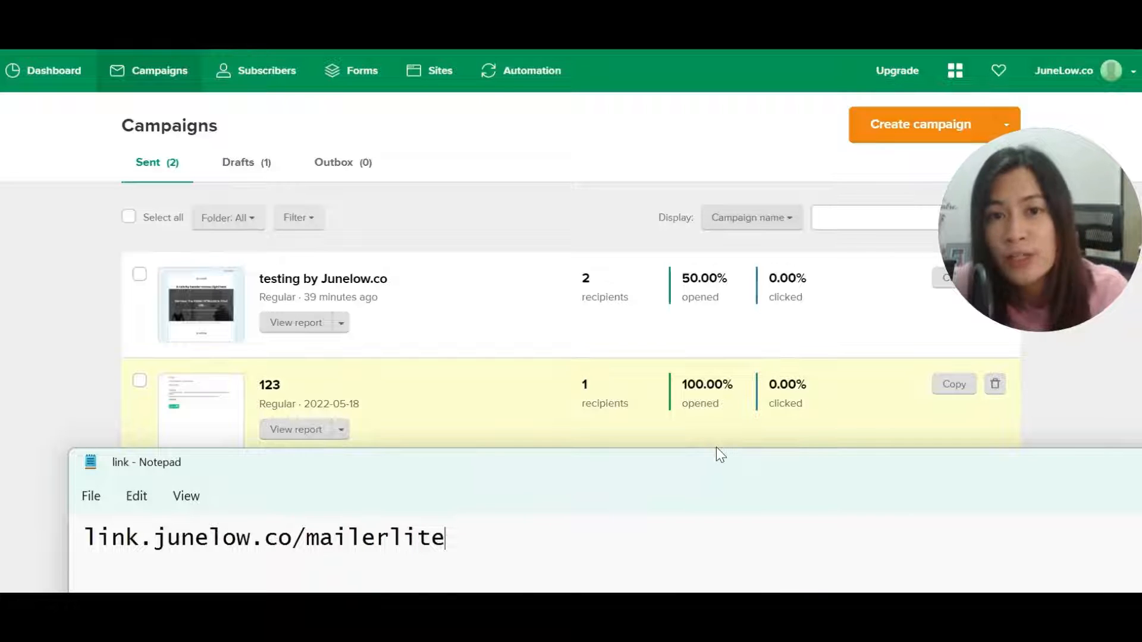
mouse_move(69, 313)
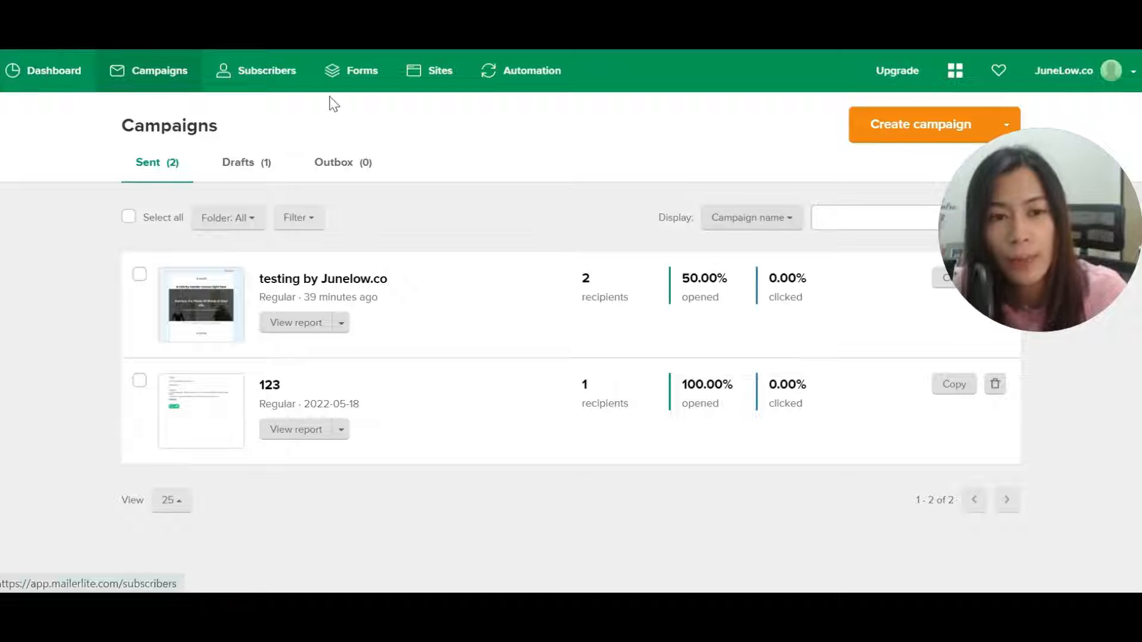
mouse_move(362, 70)
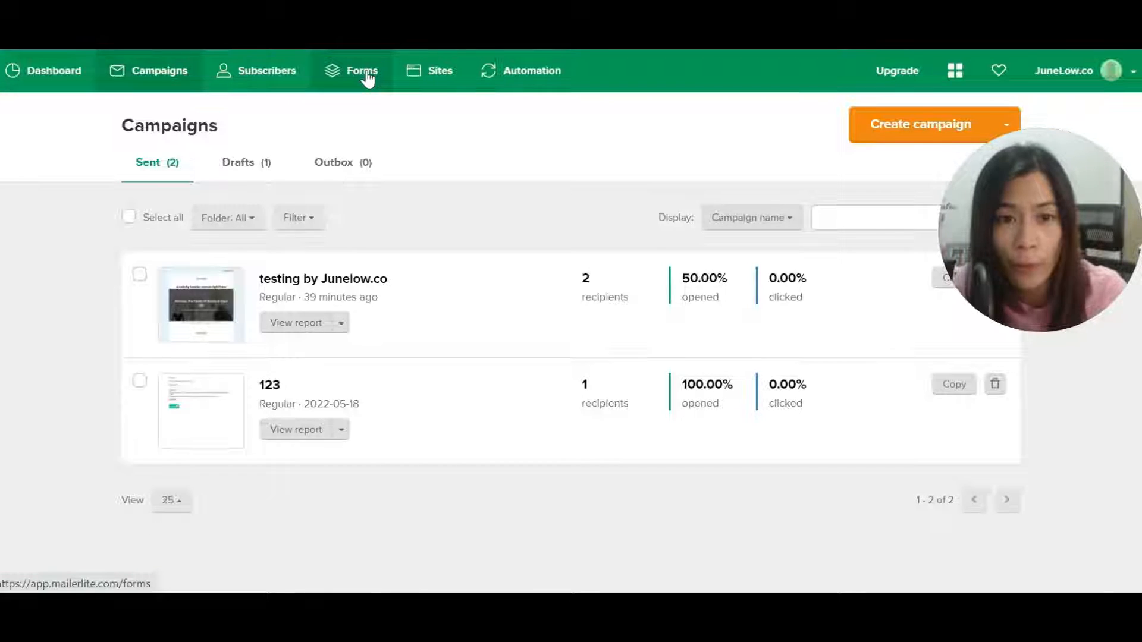
- Browse the Forms area's Pop-ups and Promotions lists, then land on the empty Embedded forms list
left_click(352, 70)
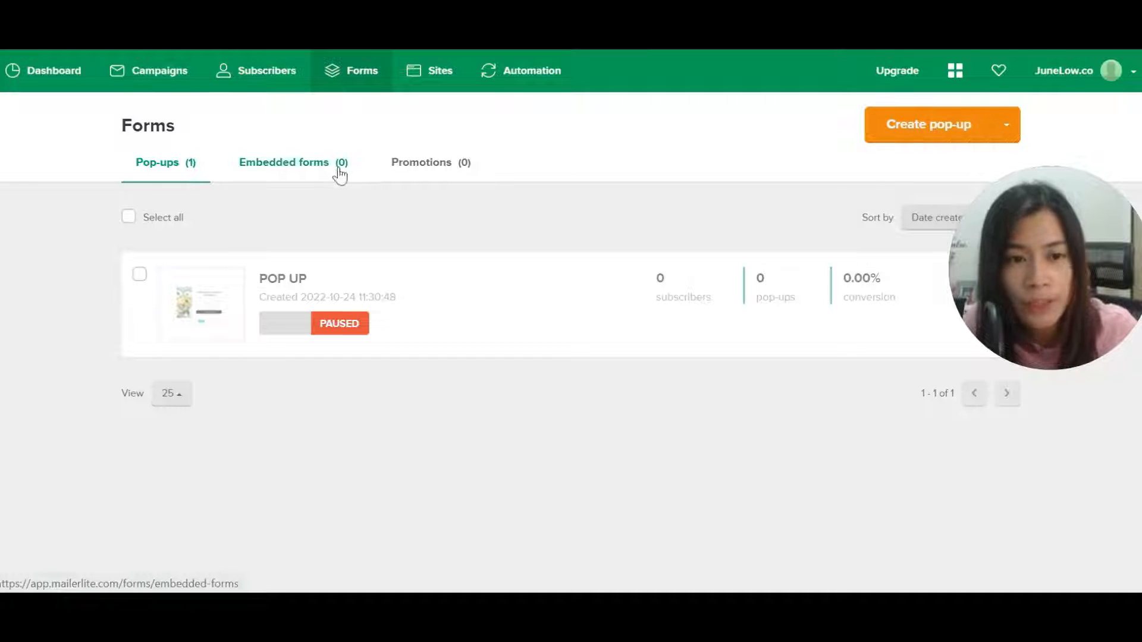
left_click(285, 162)
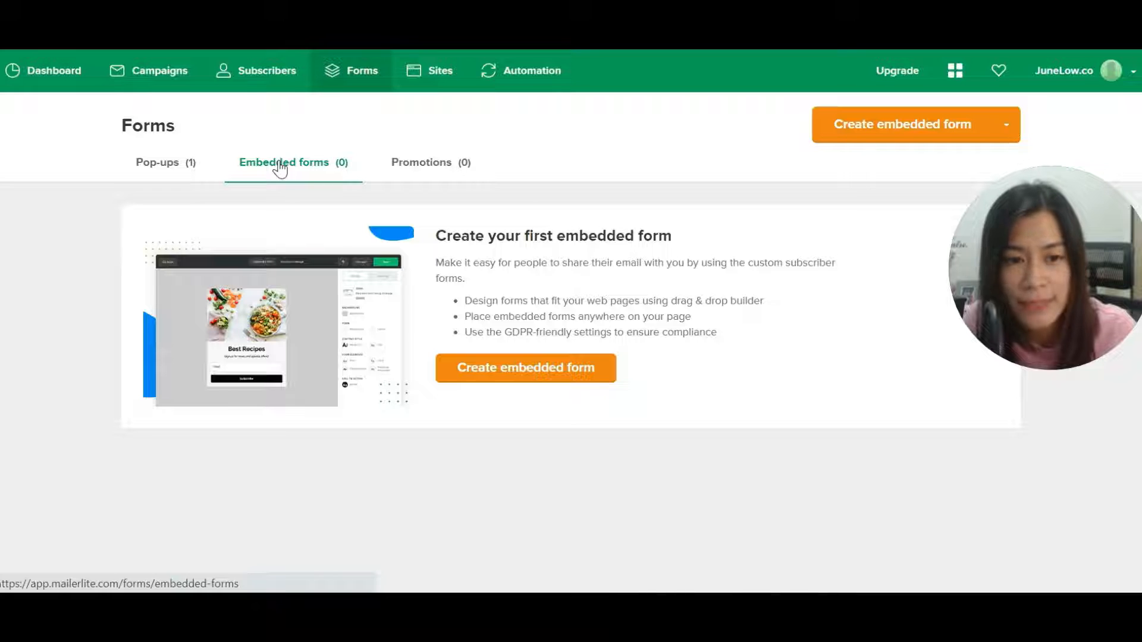
left_click(421, 163)
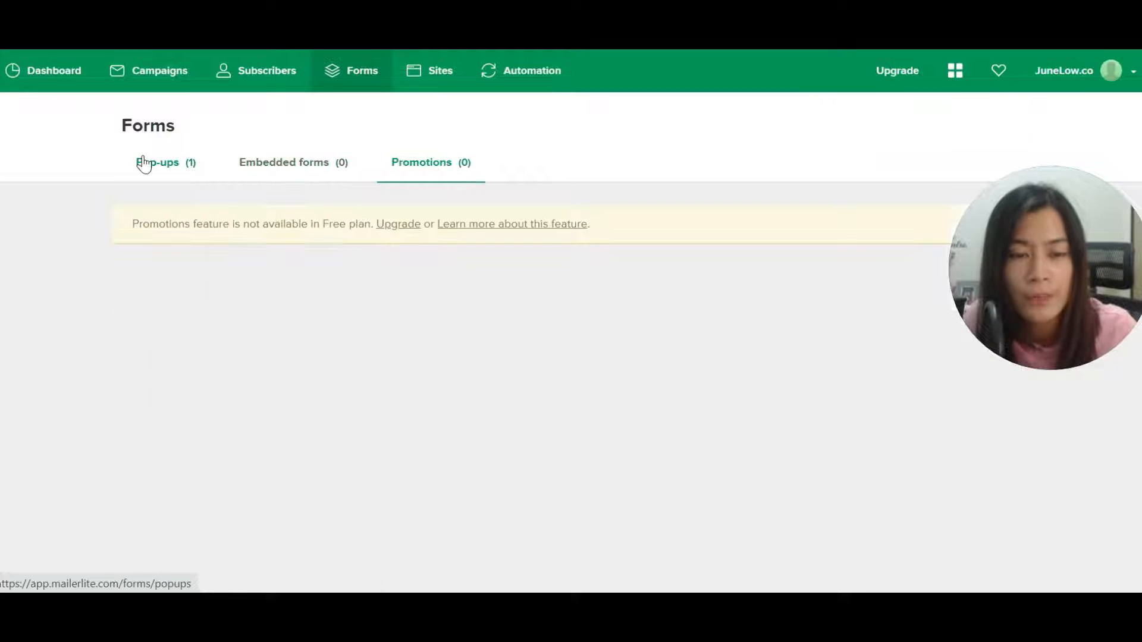
left_click(157, 163)
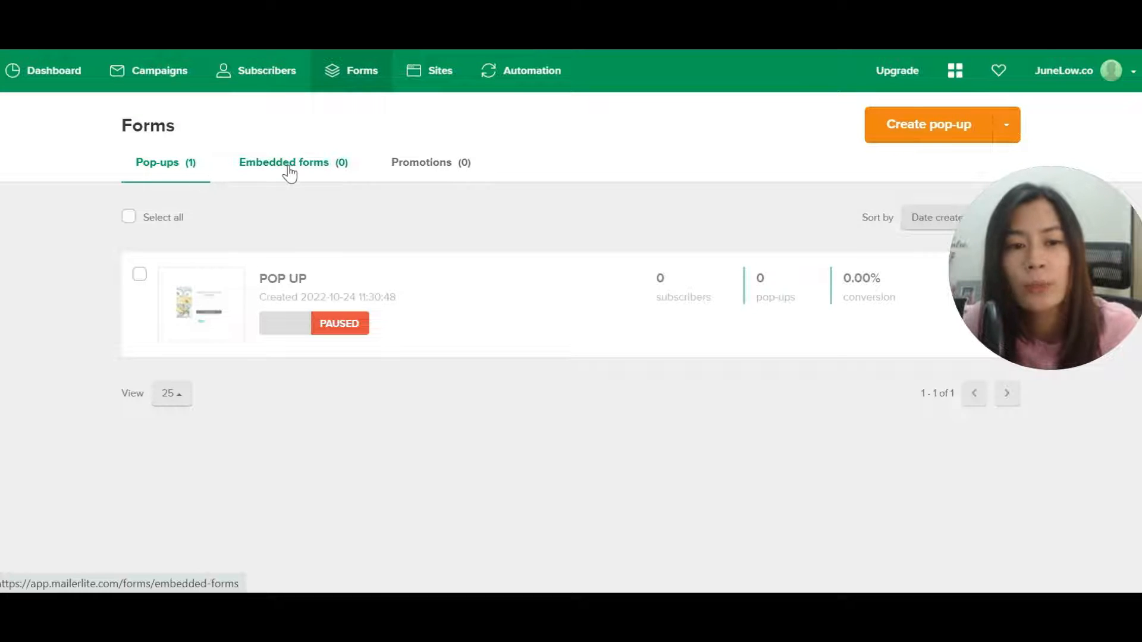
left_click(284, 163)
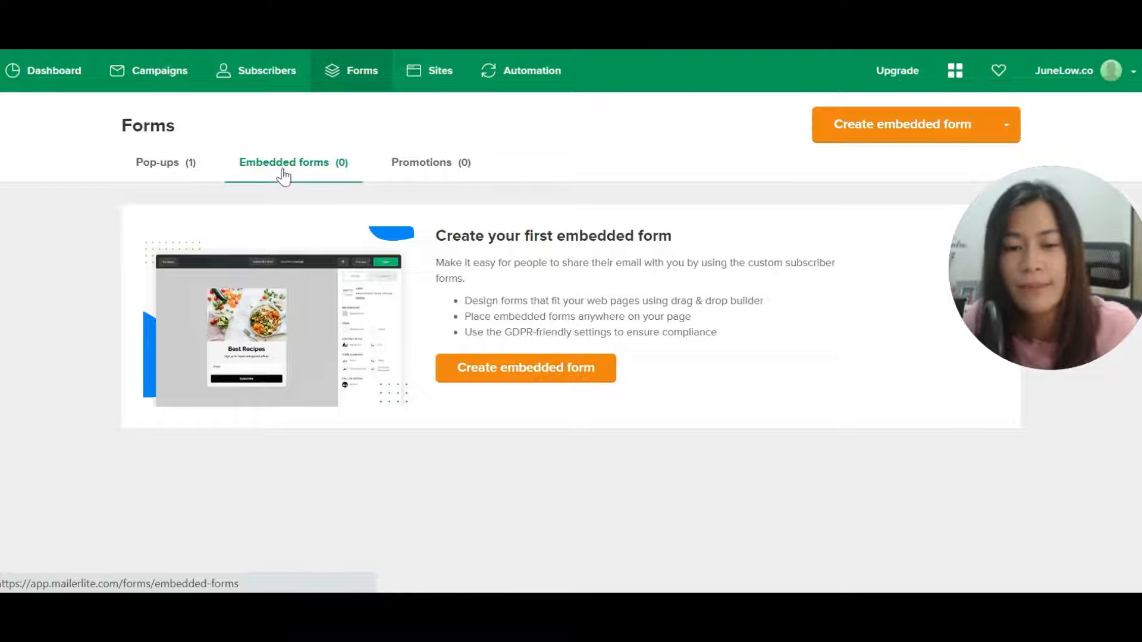
mouse_move(357, 304)
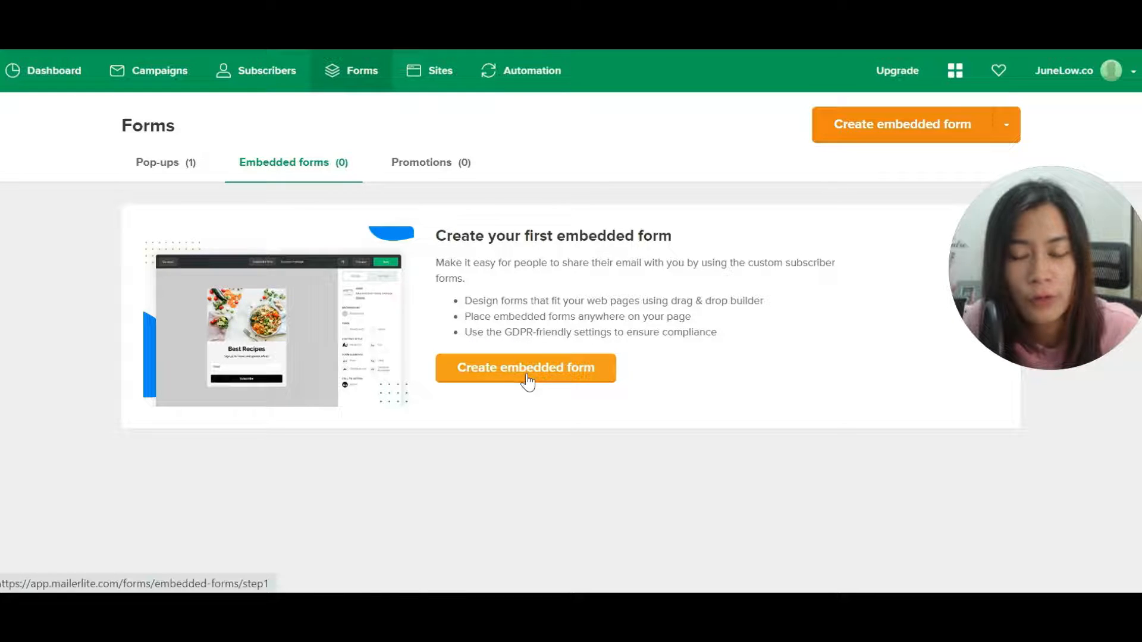
- Create a new embedded form named 'Free 30day' and save the name to continue
left_click(525, 368)
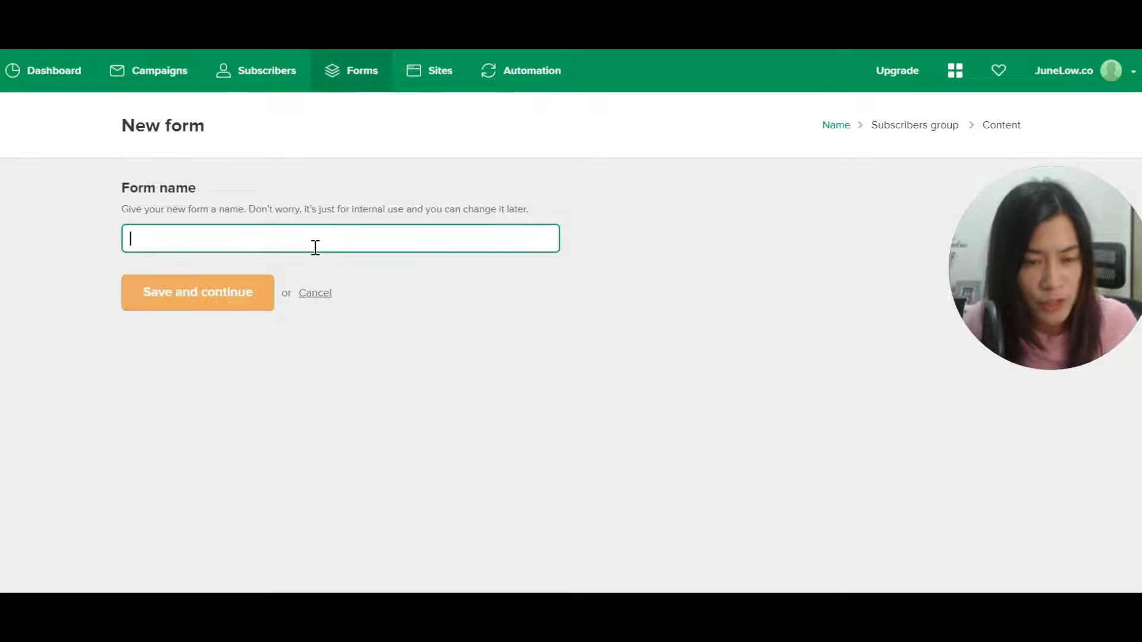
type("Free 30")
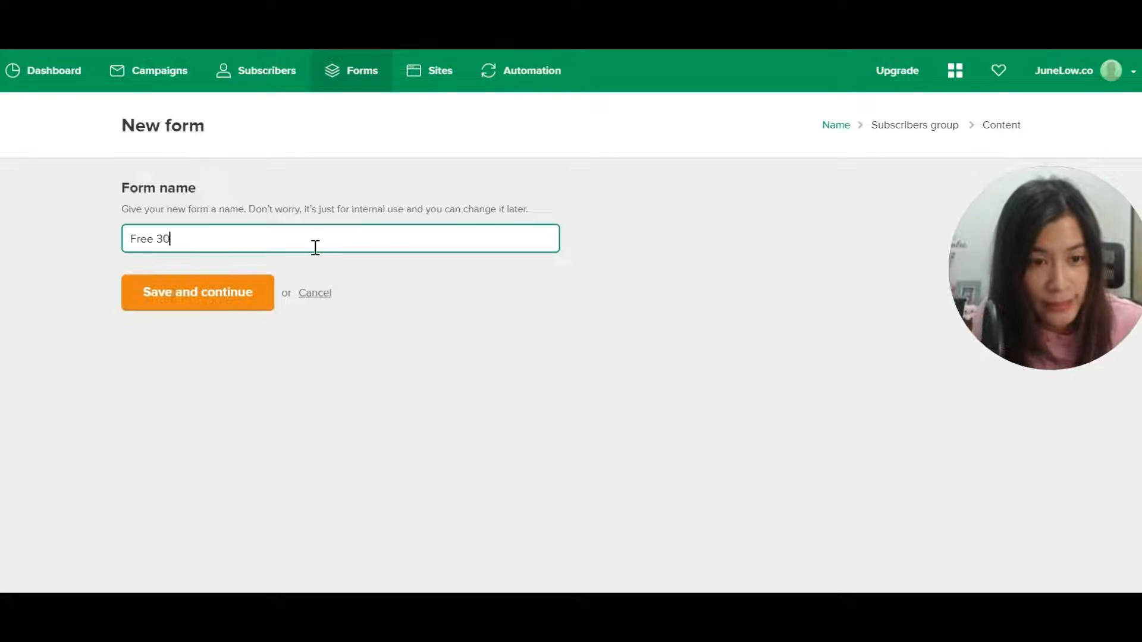
type("day")
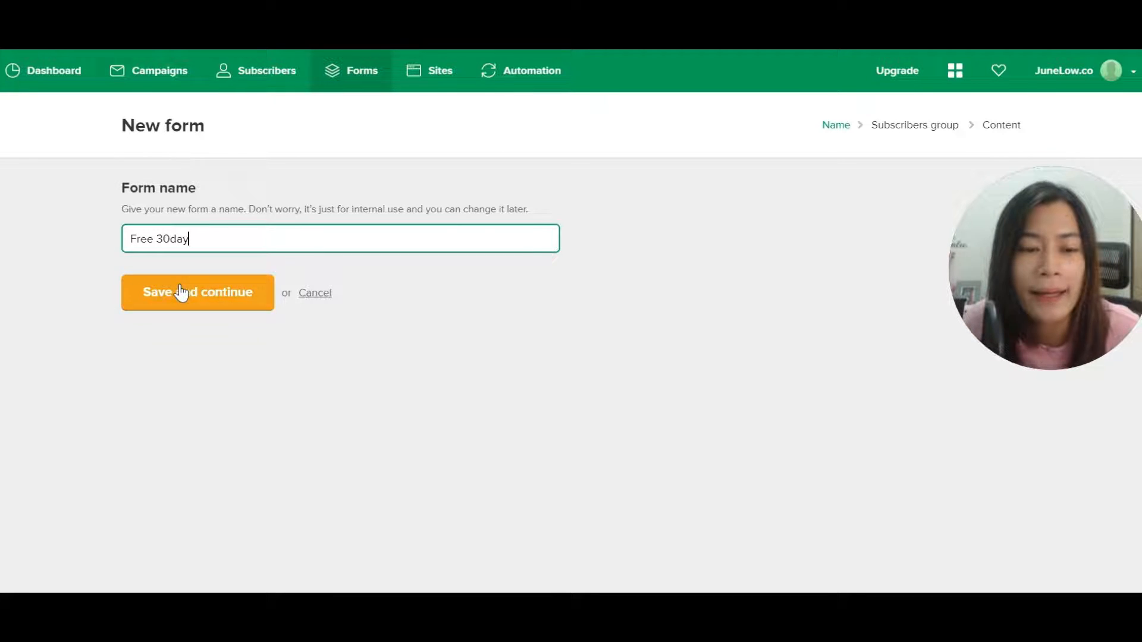
left_click(196, 292)
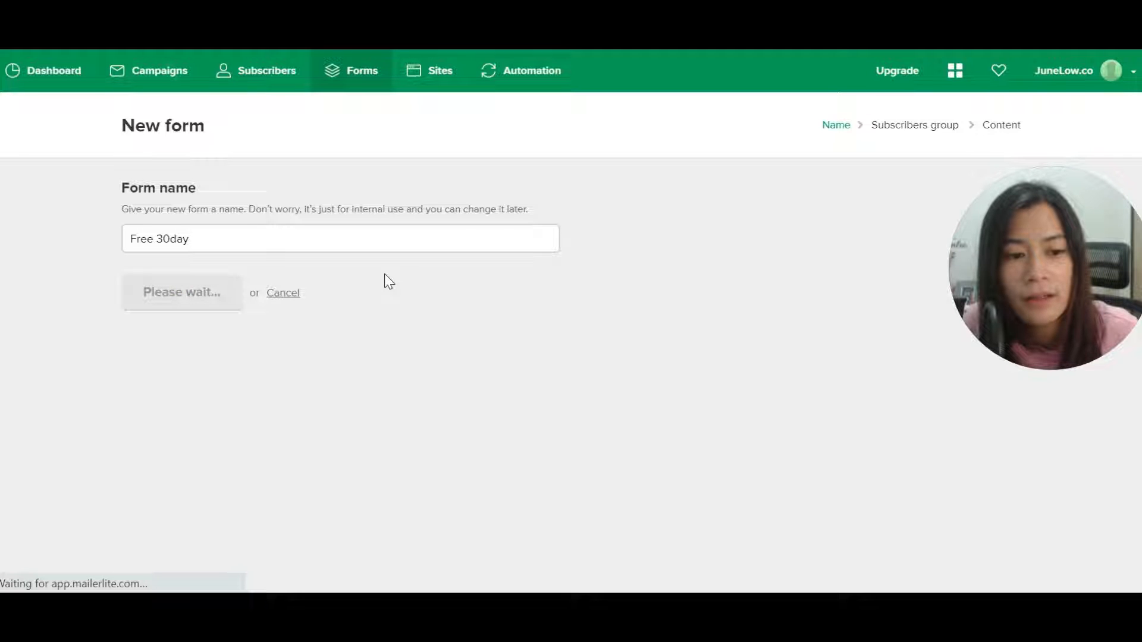
- Assign the form to the '30-day live video ideas' group and save to continue
left_click(181, 293)
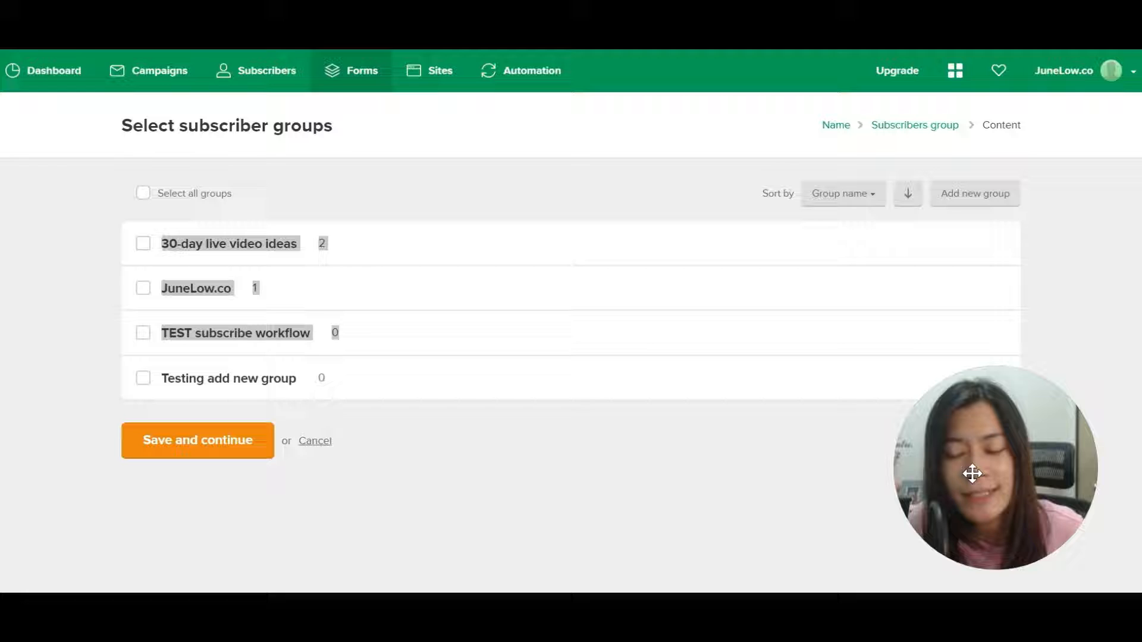
mouse_move(674, 487)
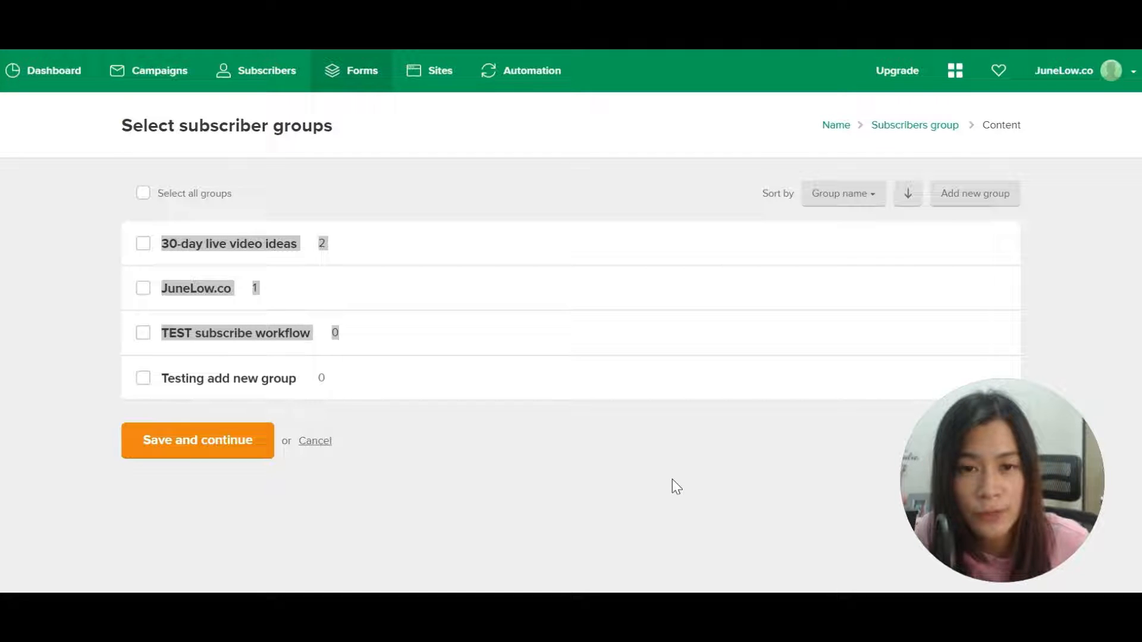
mouse_move(229, 243)
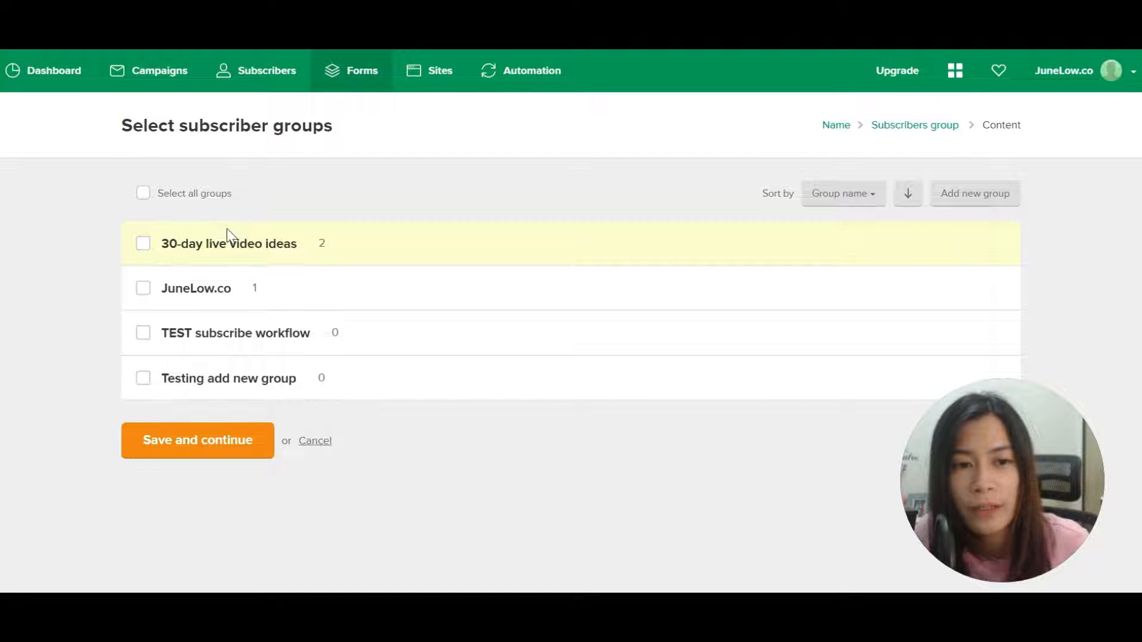
mouse_move(239, 222)
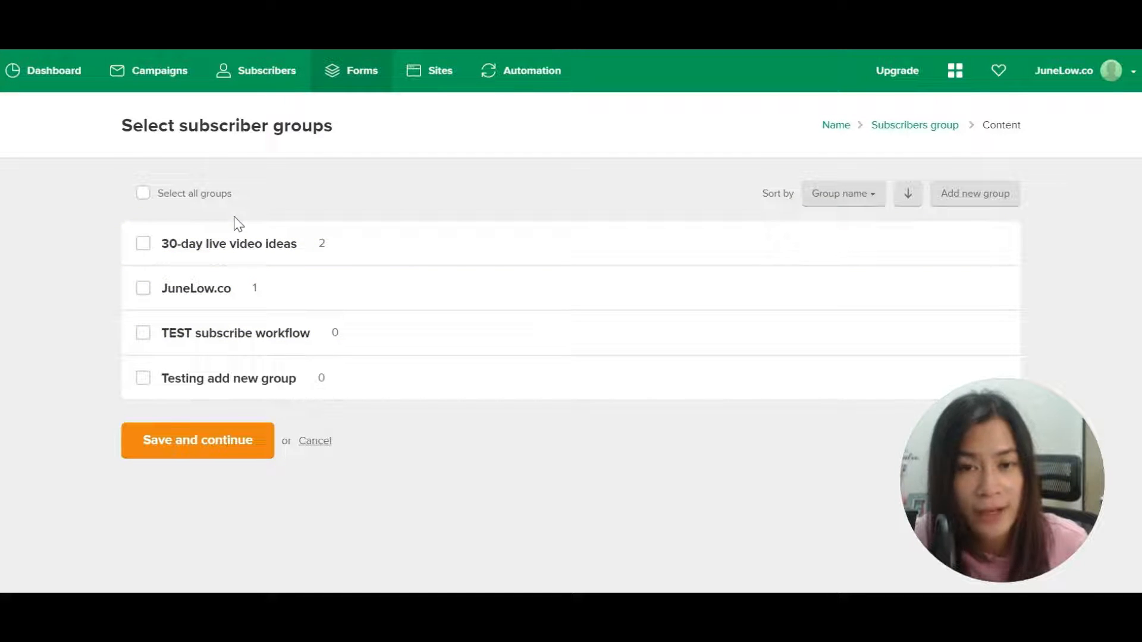
mouse_move(235, 243)
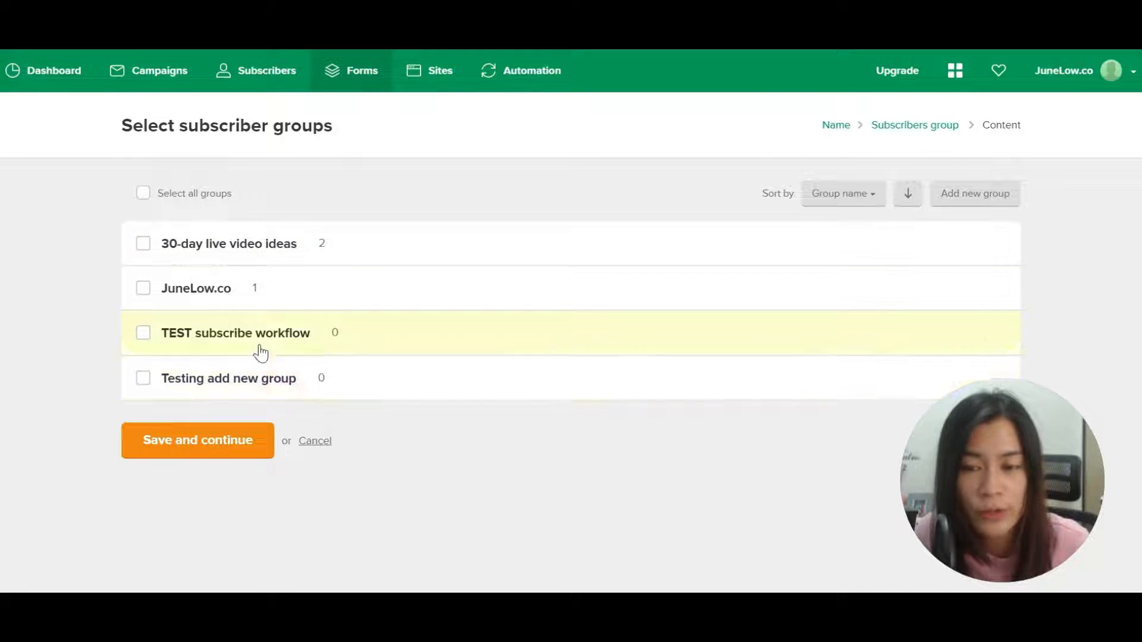
mouse_move(974, 194)
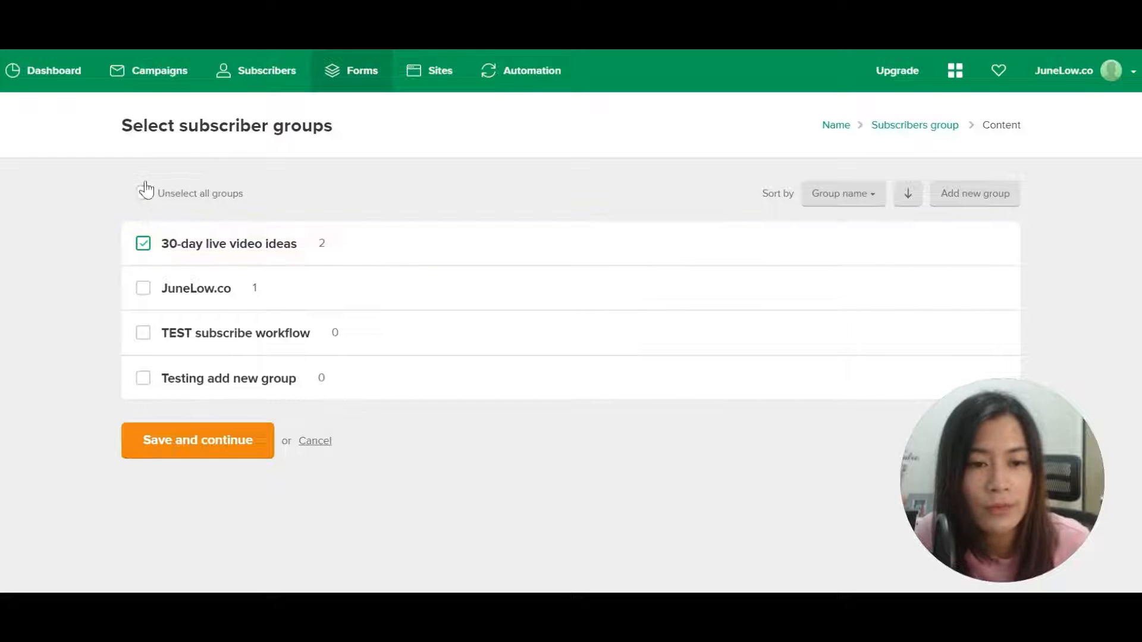
left_click(197, 440)
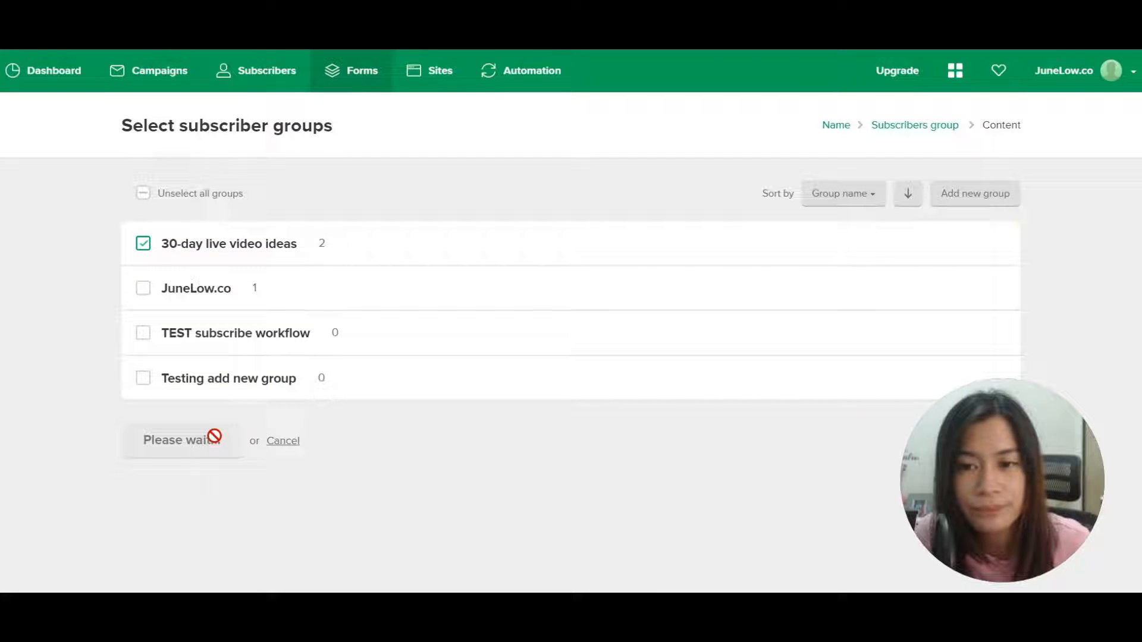
left_click(182, 440)
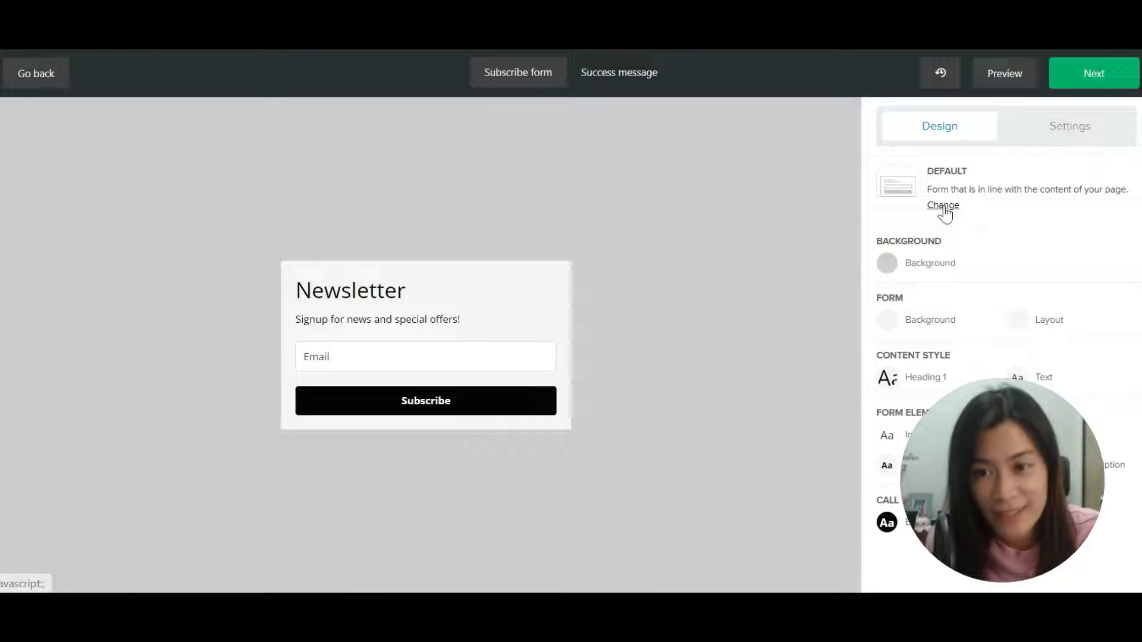
- Change the form layout to Card with an image area, leaving the placeholder image for now
left_click(942, 206)
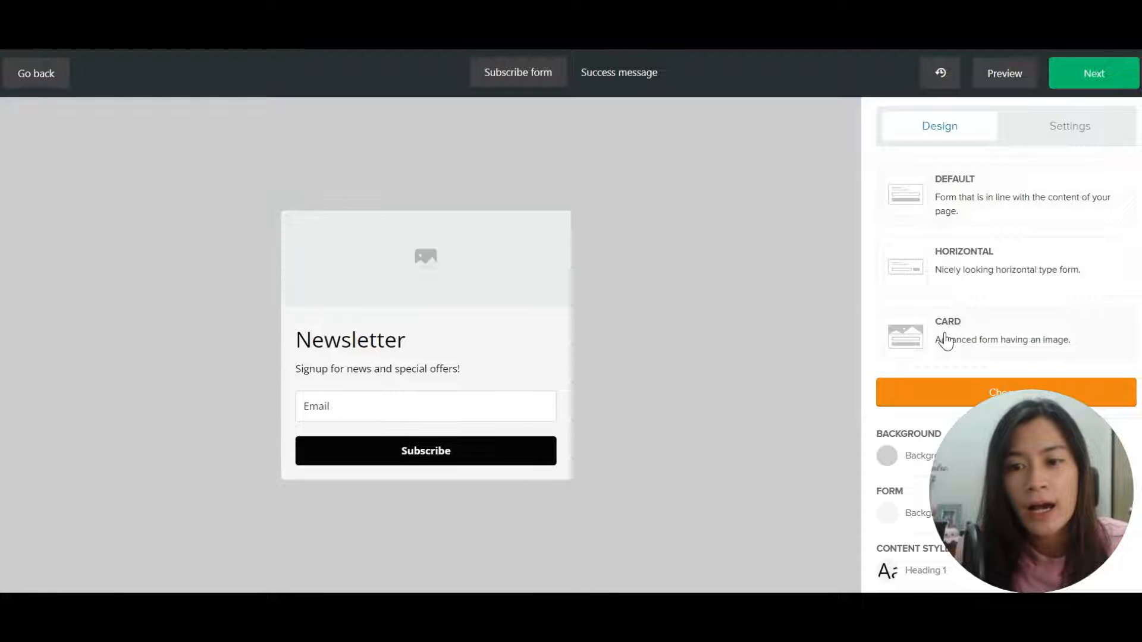
left_click(426, 258)
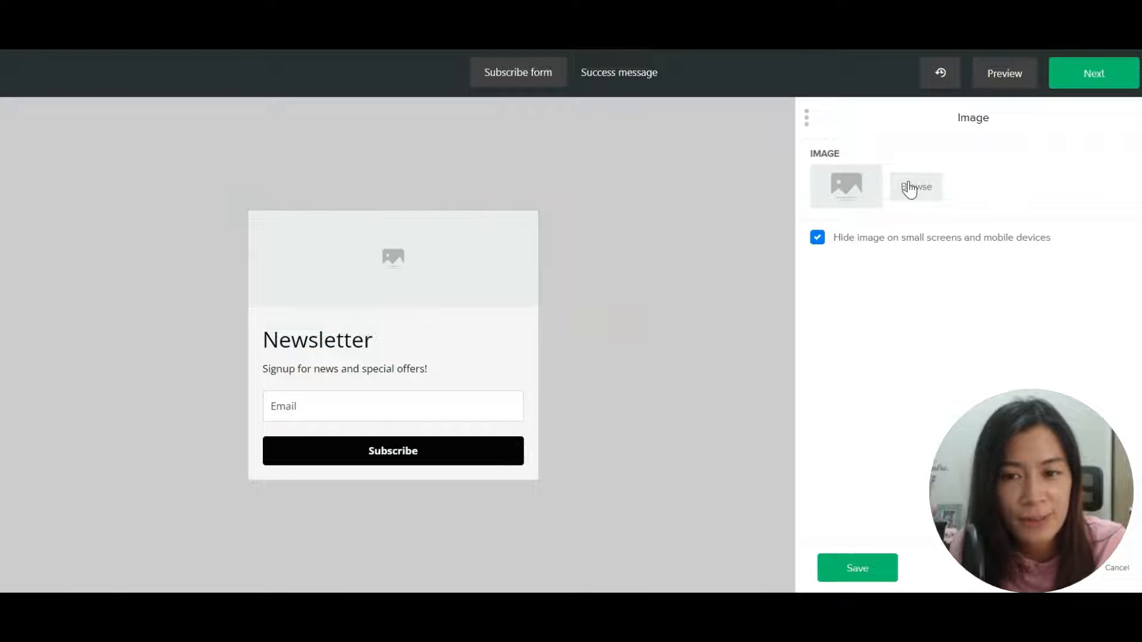
left_click(916, 187)
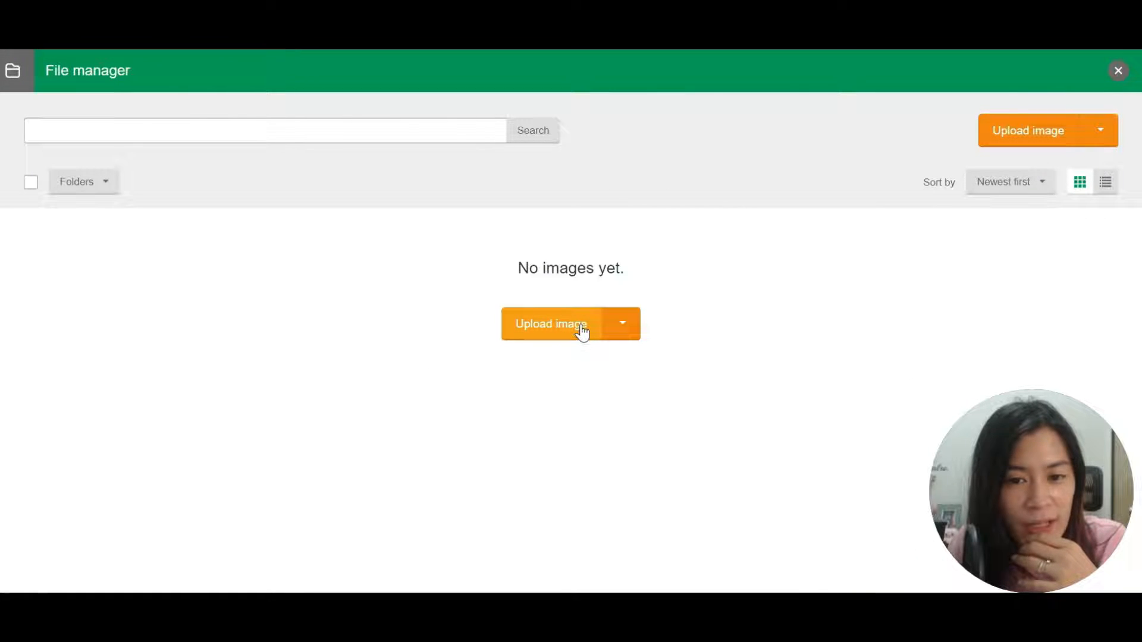
mouse_move(1118, 70)
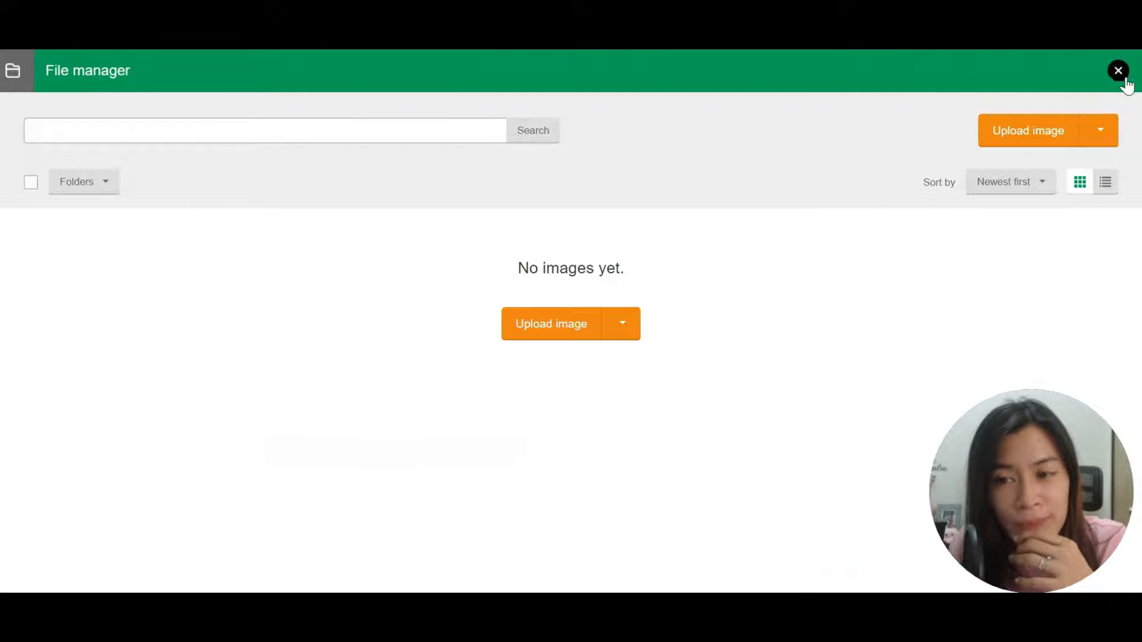
left_click(1117, 70)
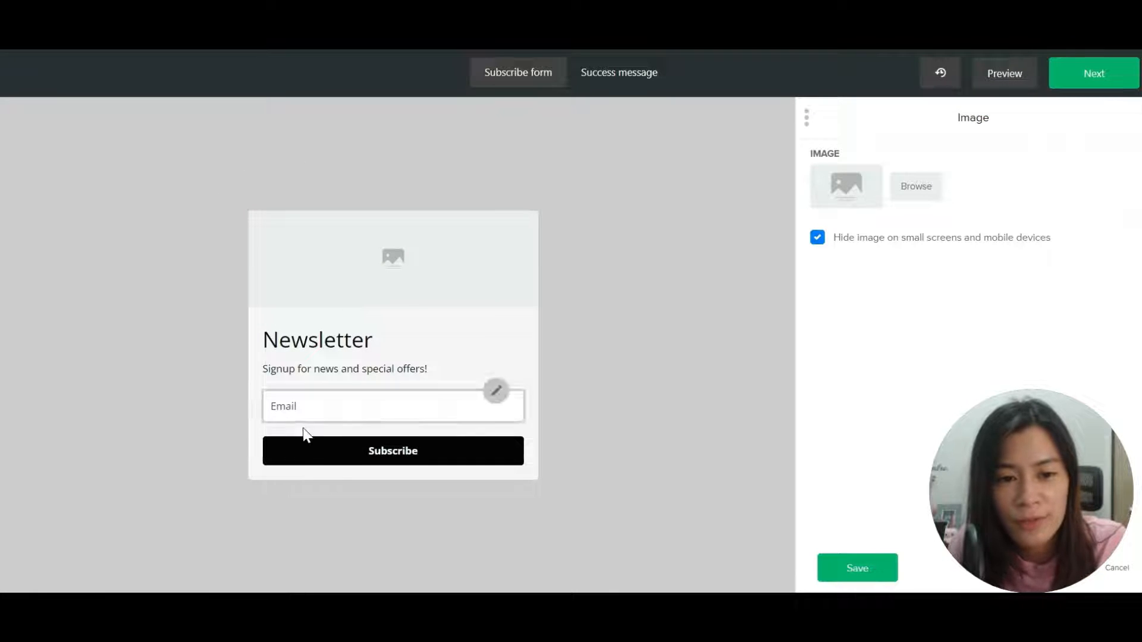
- Change the second field to Last name, save it, and add a Name field below
left_click(393, 405)
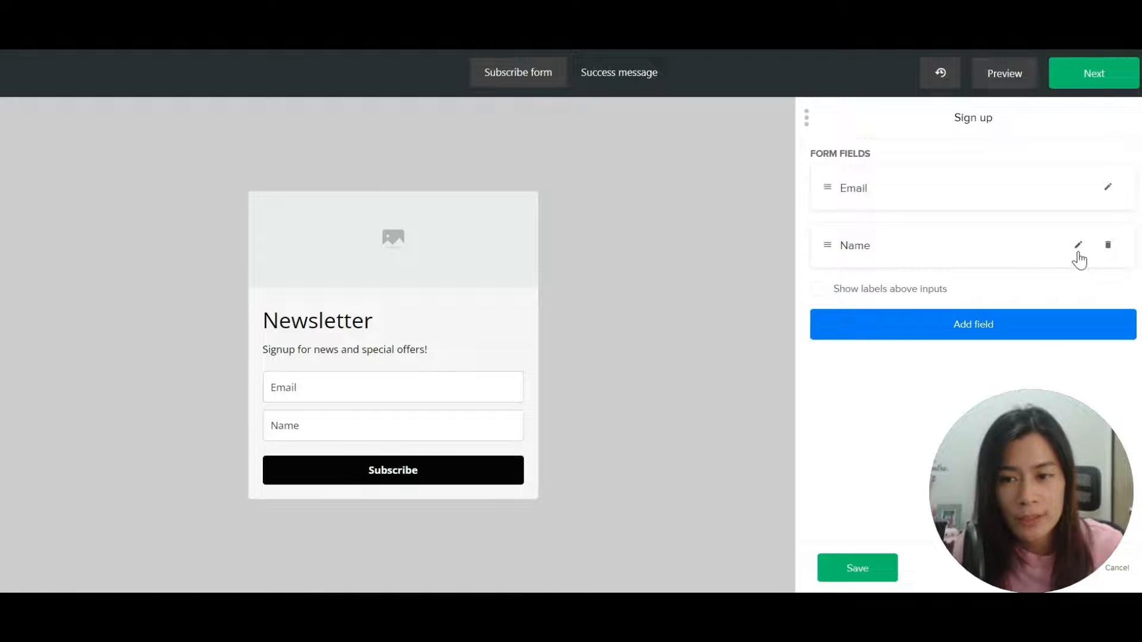
left_click(1079, 245)
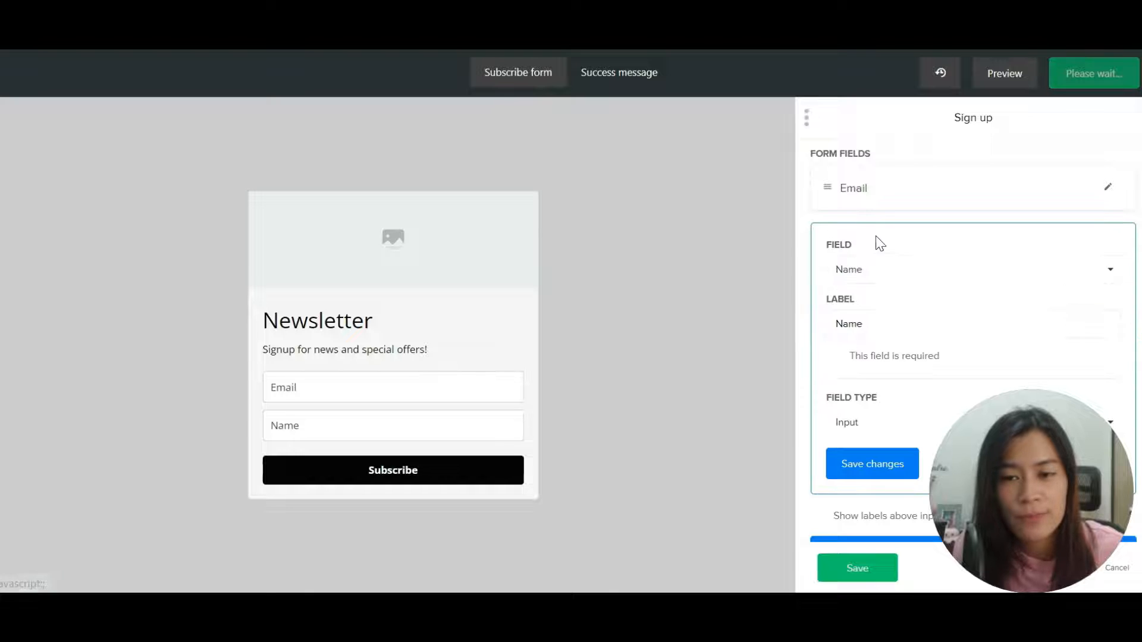
left_click(972, 270)
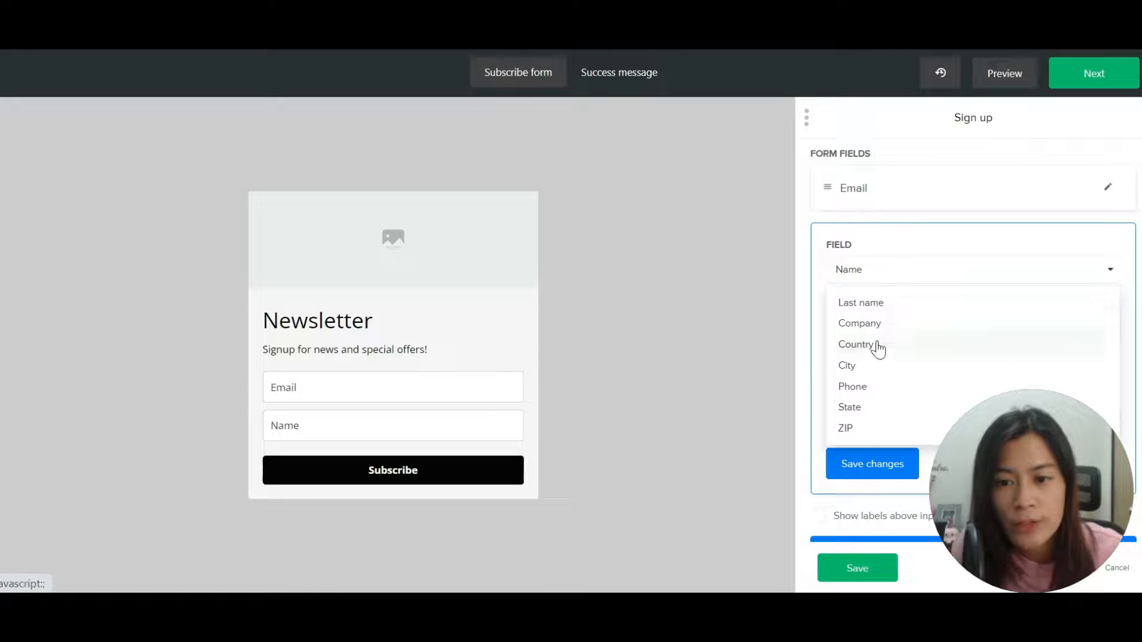
mouse_move(887, 393)
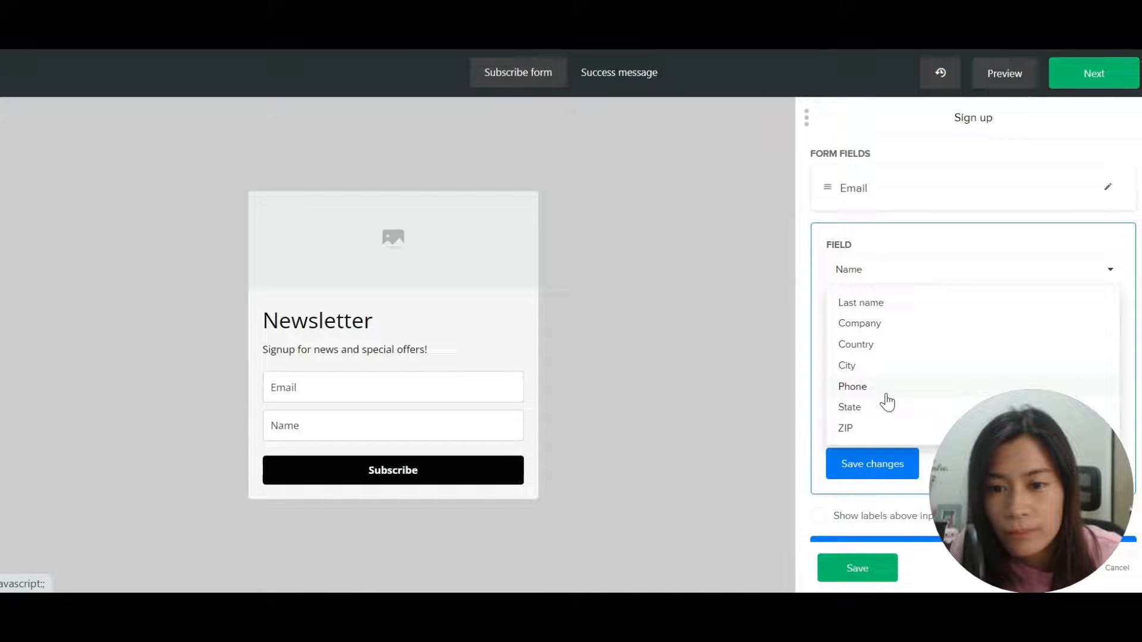
mouse_move(894, 305)
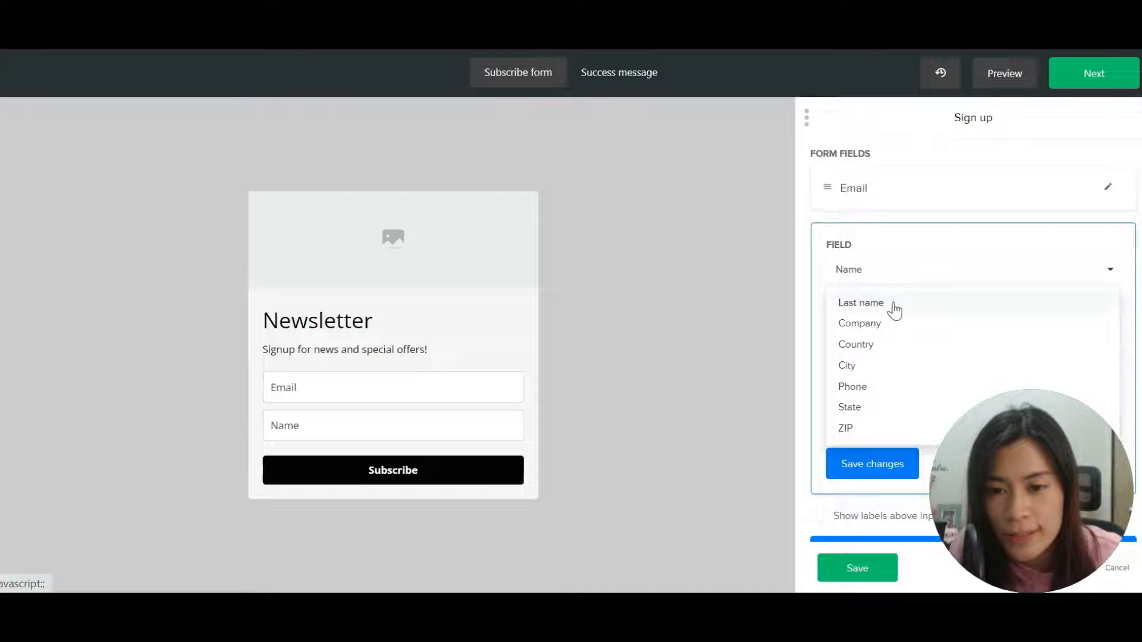
left_click(862, 304)
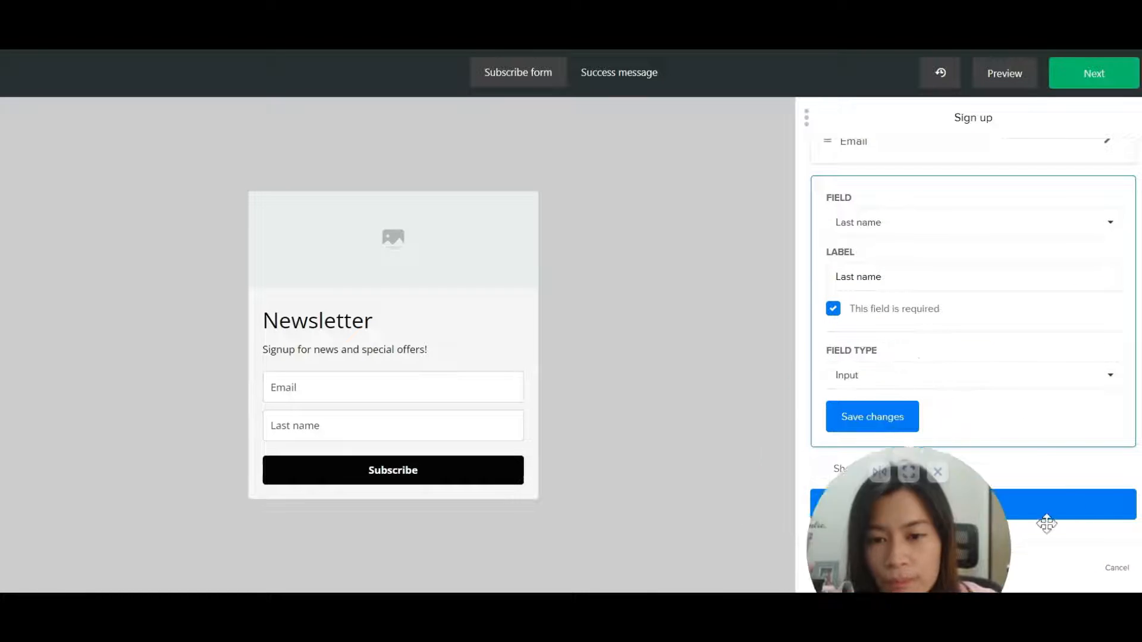
left_click(872, 417)
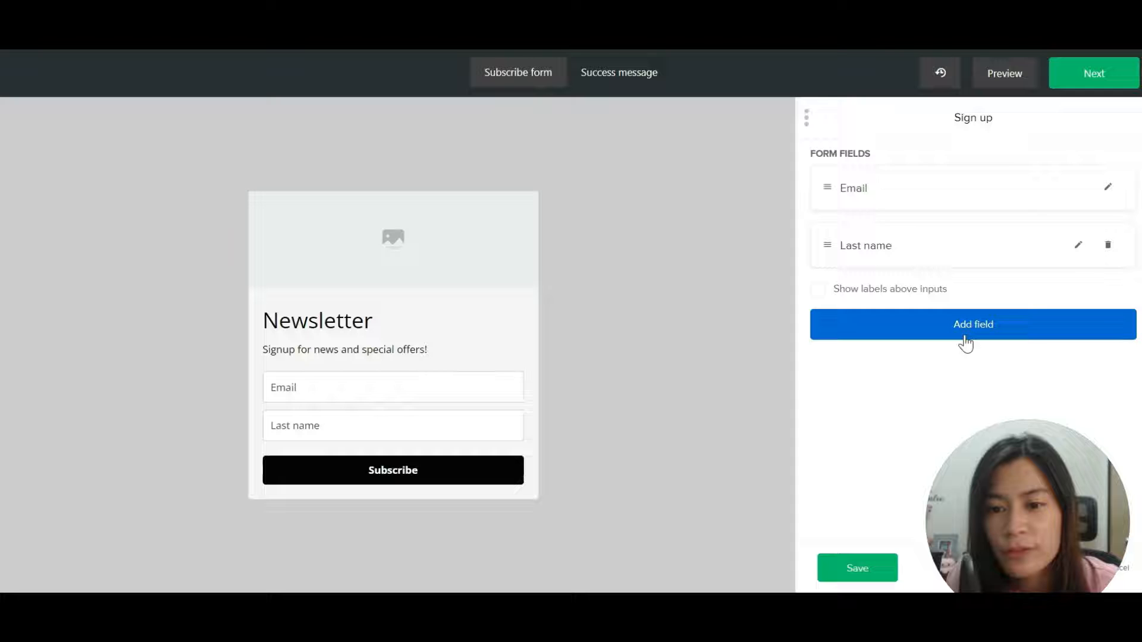
left_click(972, 323)
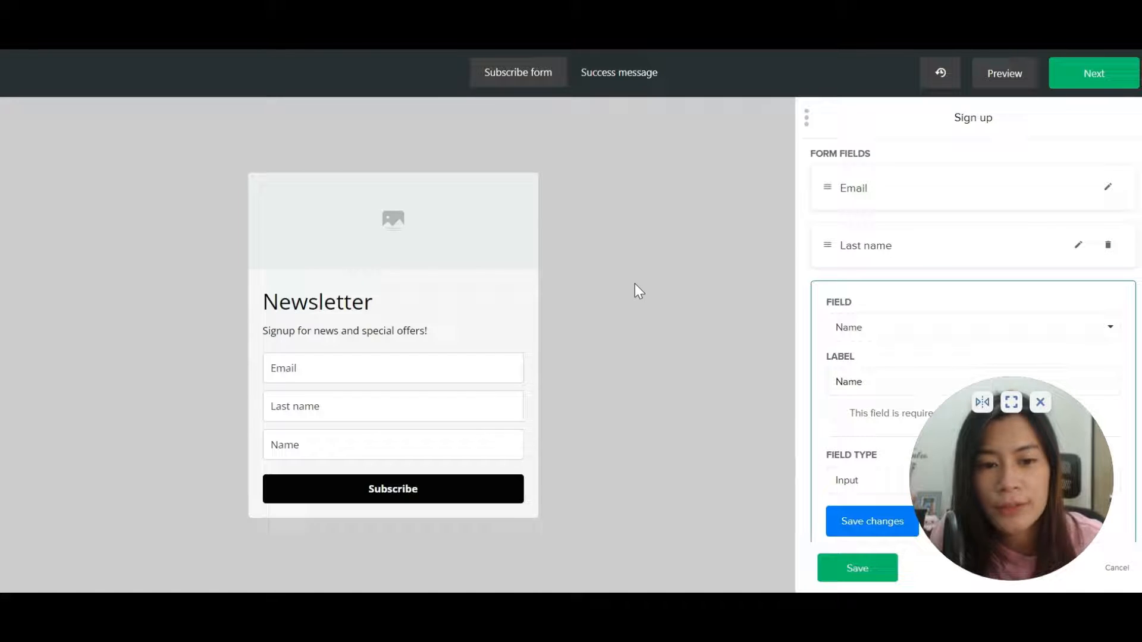
mouse_move(495, 196)
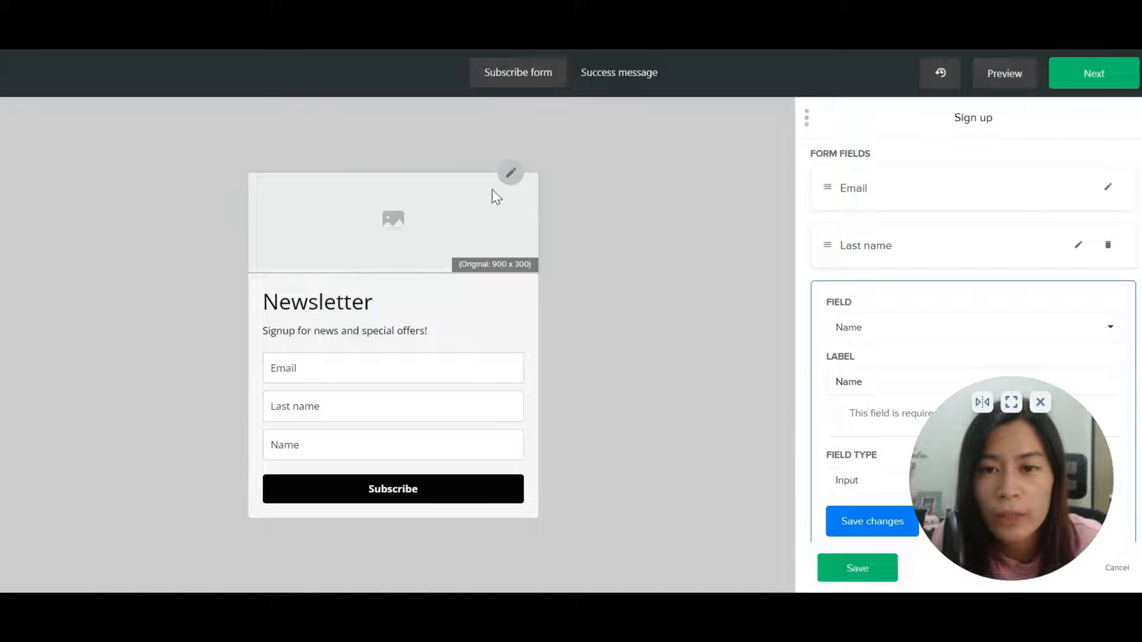
- Upload the 'Get 7 Videos Done in 7 Days' banner and save it as the card image
left_click(511, 173)
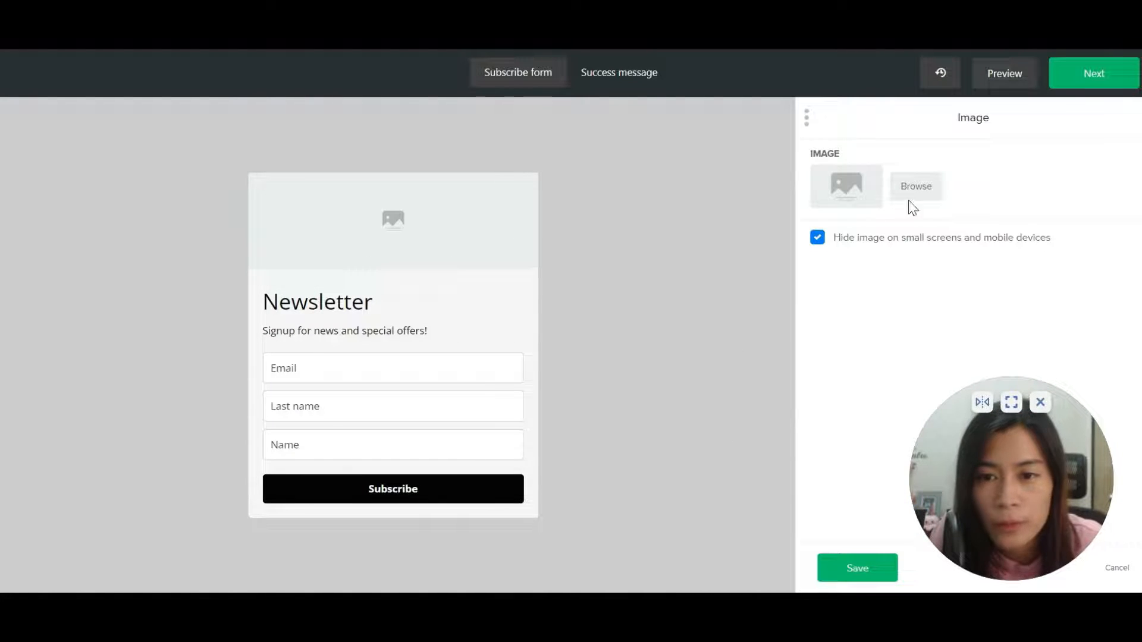
left_click(915, 186)
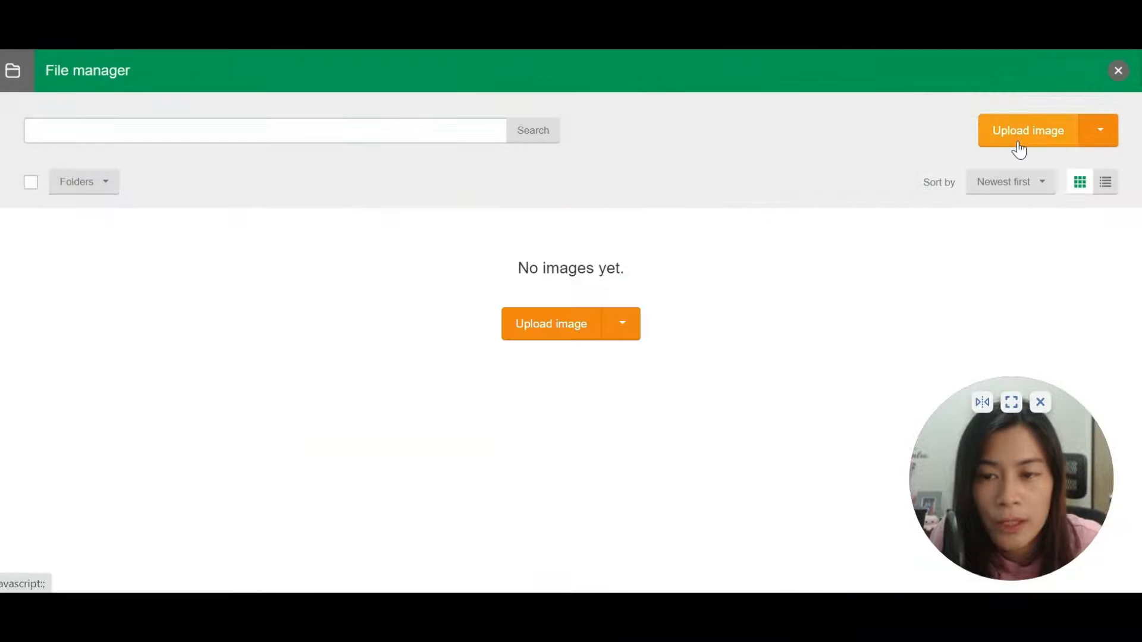
mouse_move(1019, 138)
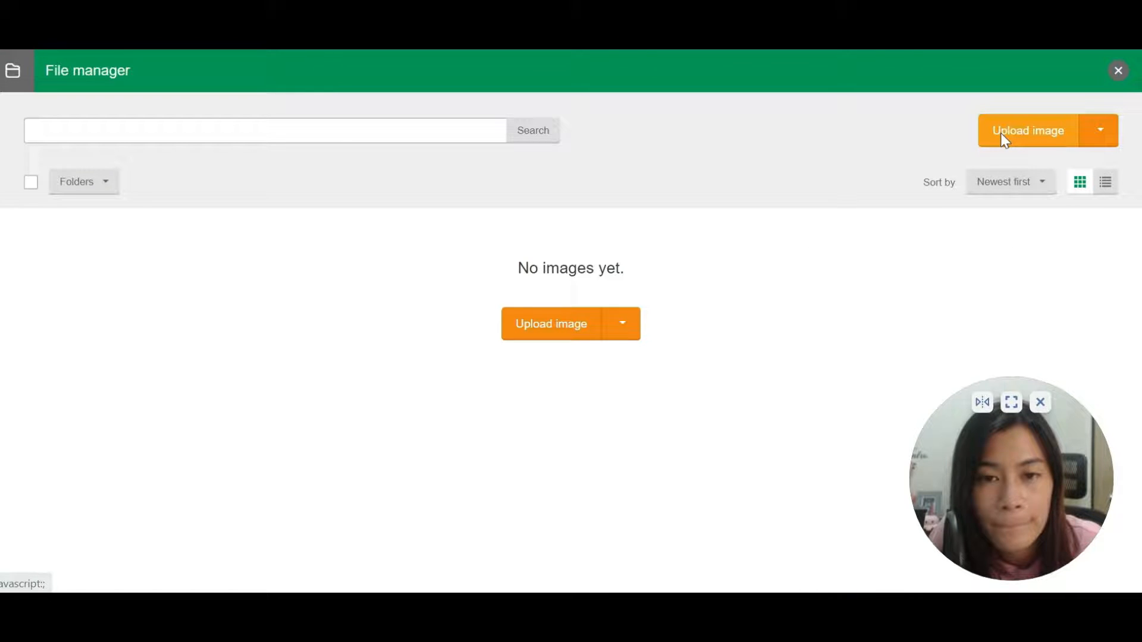
left_click(1028, 131)
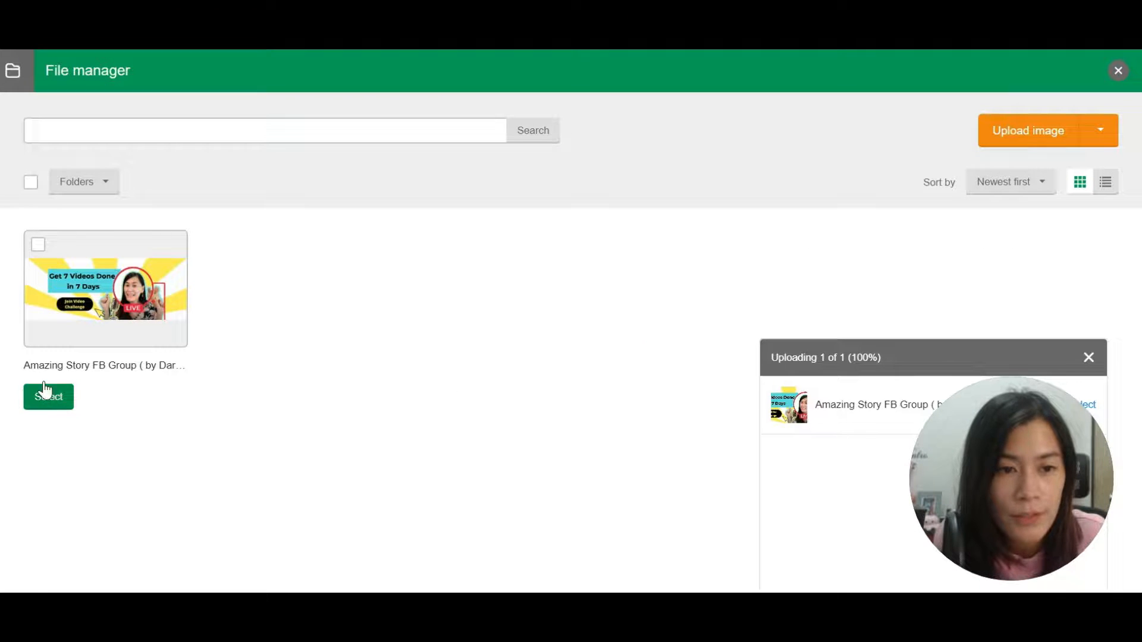
left_click(47, 396)
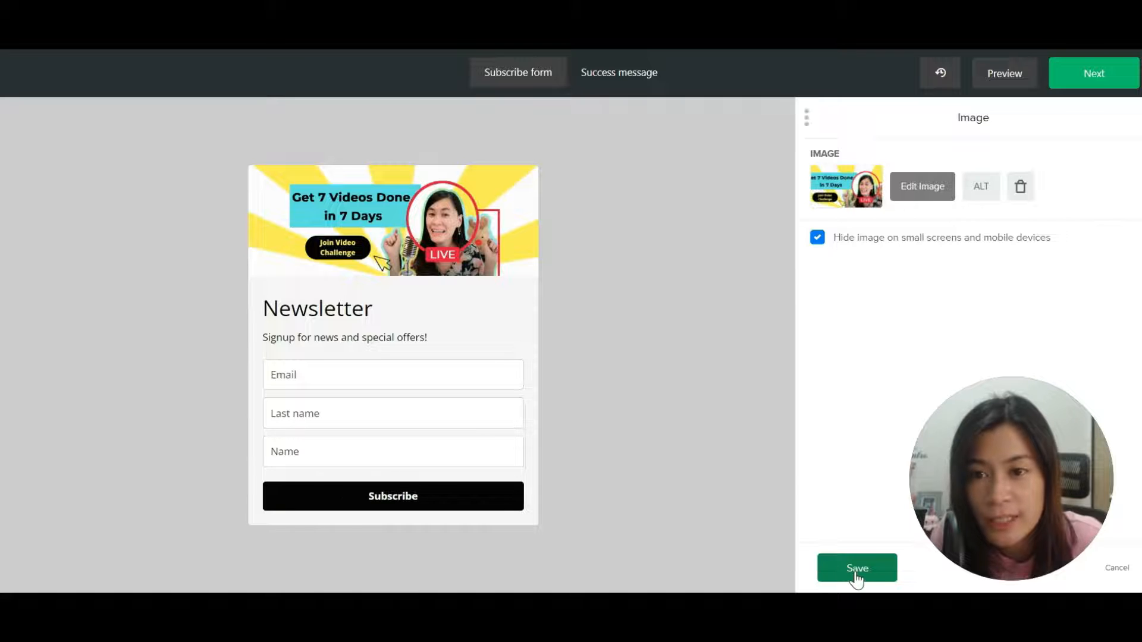
left_click(857, 568)
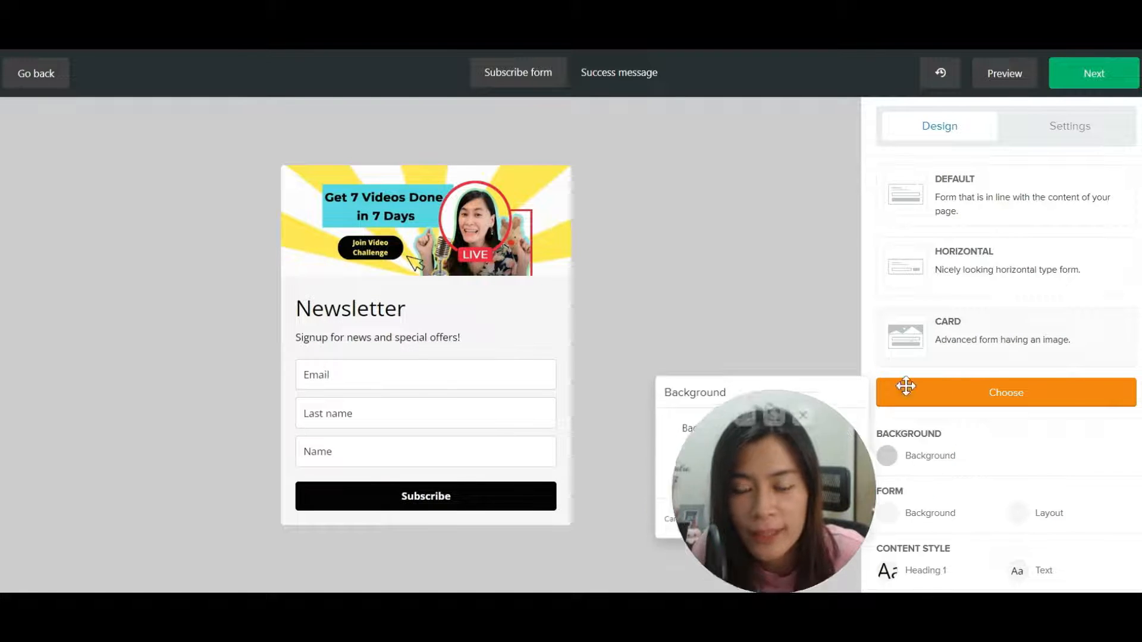
- Set the page background colour to pink and the Subscribe button background to blue
left_click(763, 435)
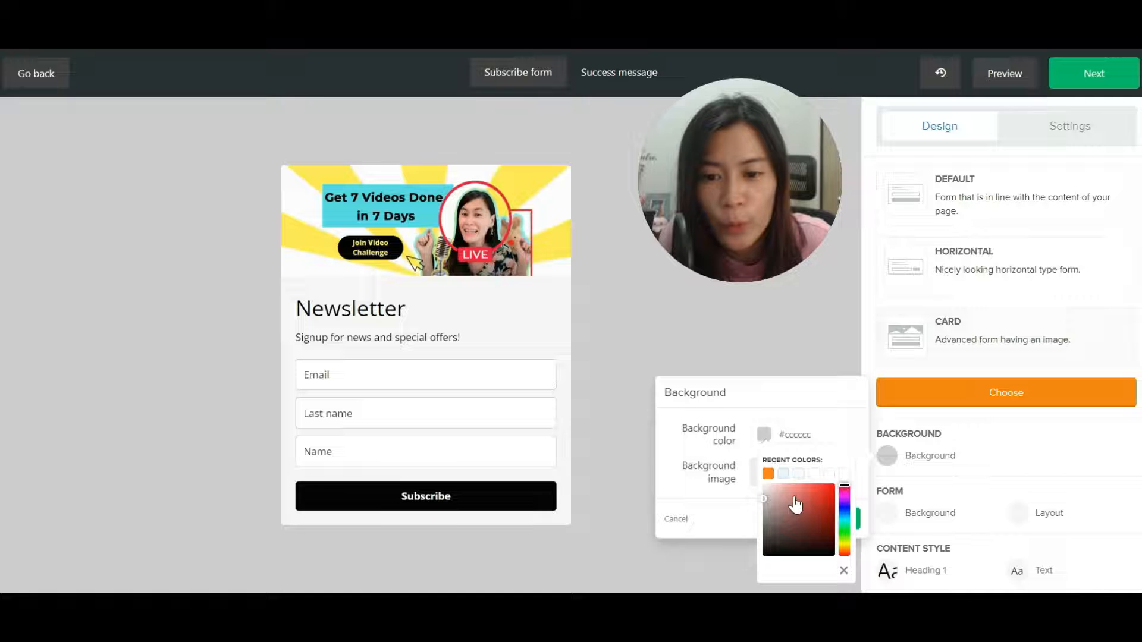
left_click(814, 512)
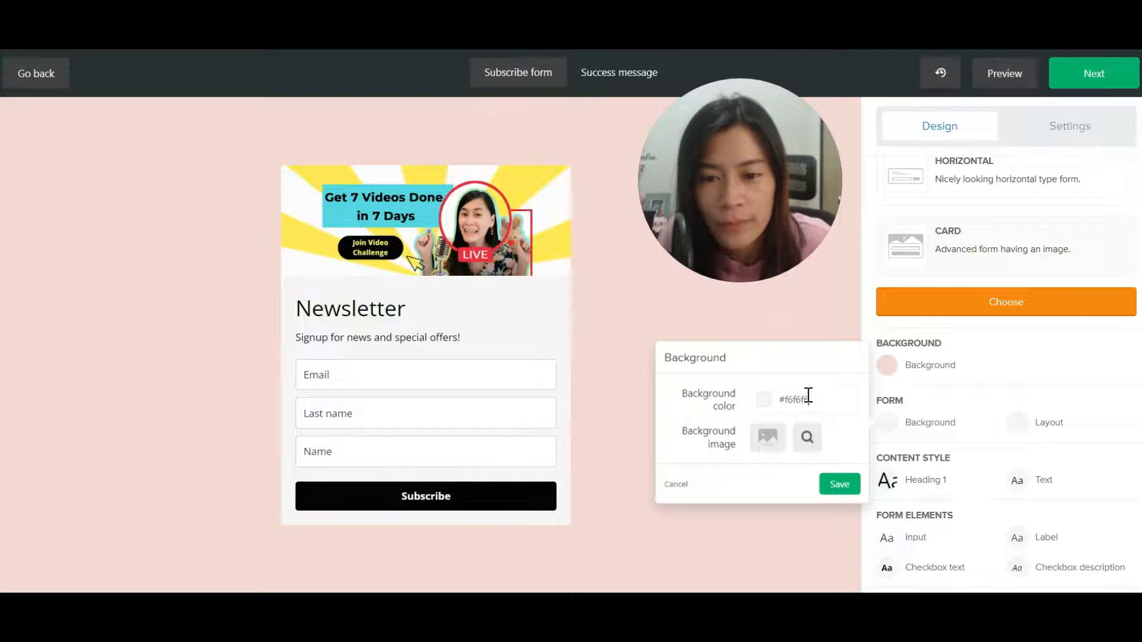
left_click(764, 399)
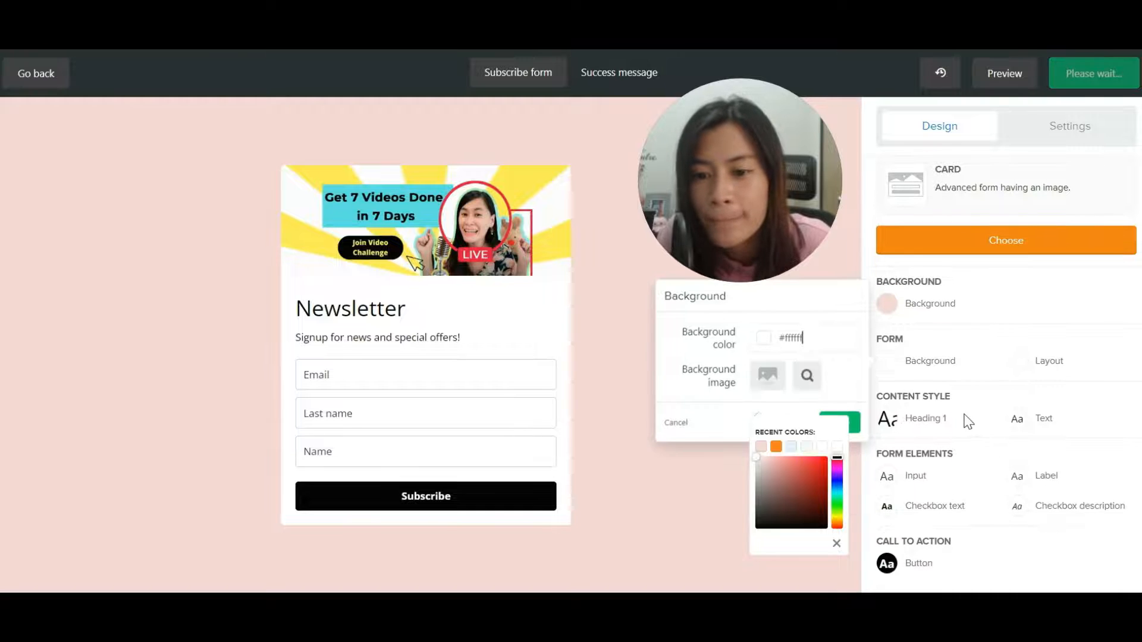
left_click(918, 563)
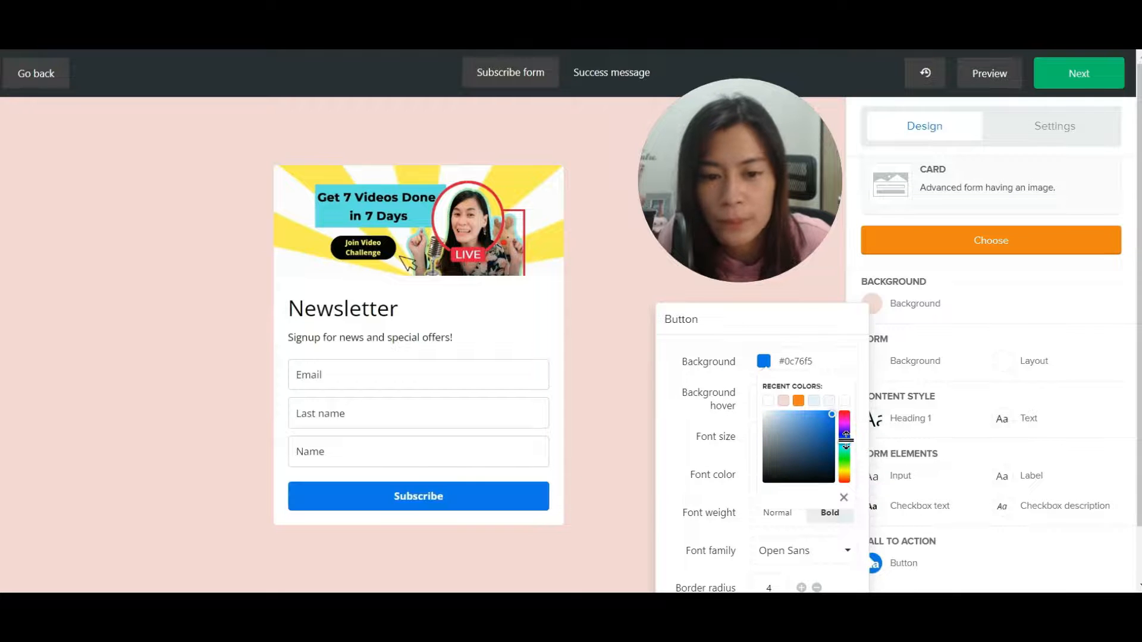
left_click(843, 497)
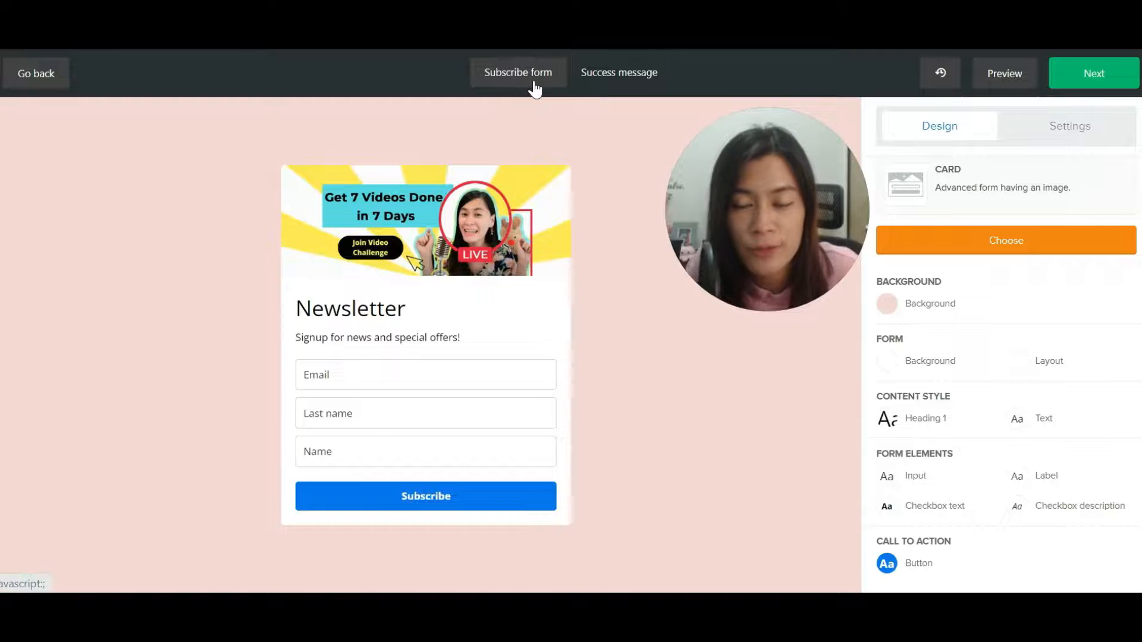
- Check the 'Thank you!' success message text and proceed with Next
left_click(618, 73)
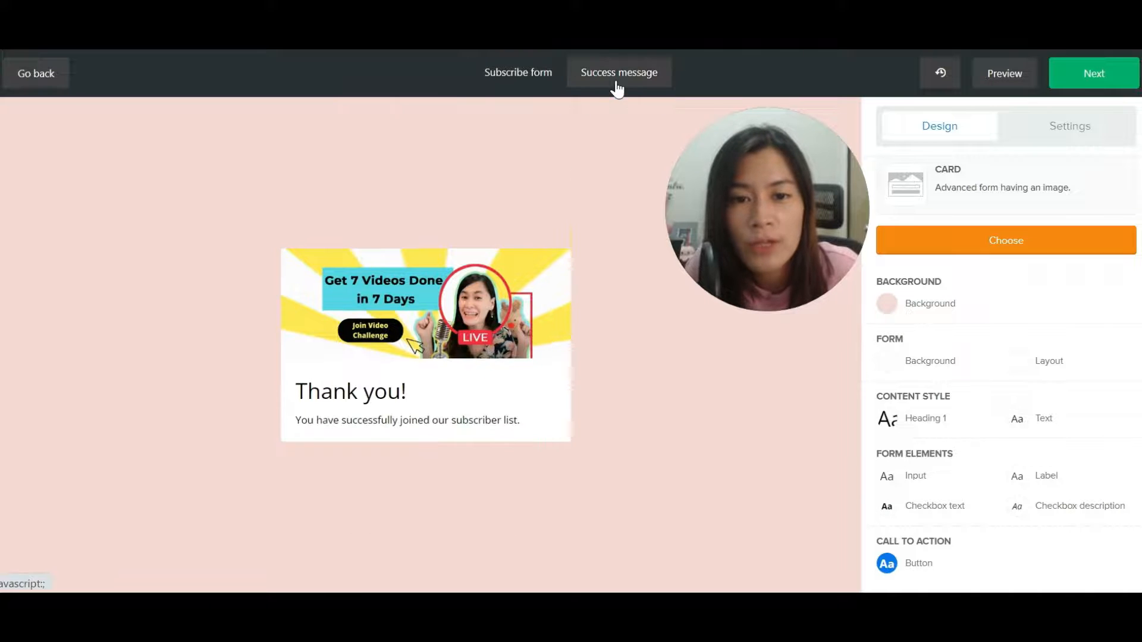
double_click(345, 420)
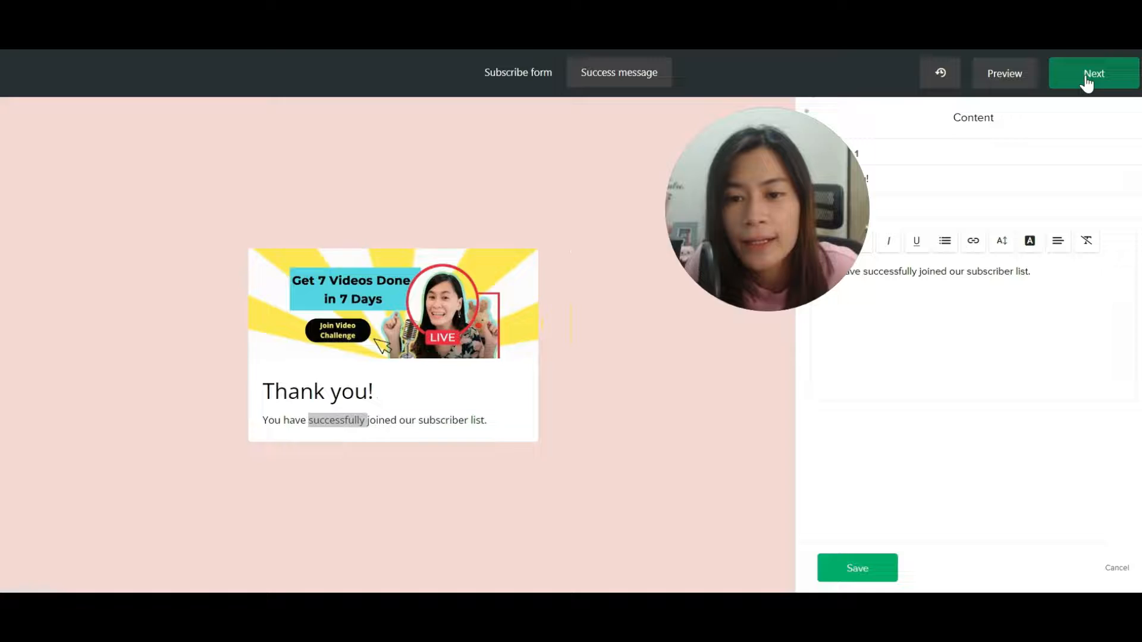
left_click(1093, 72)
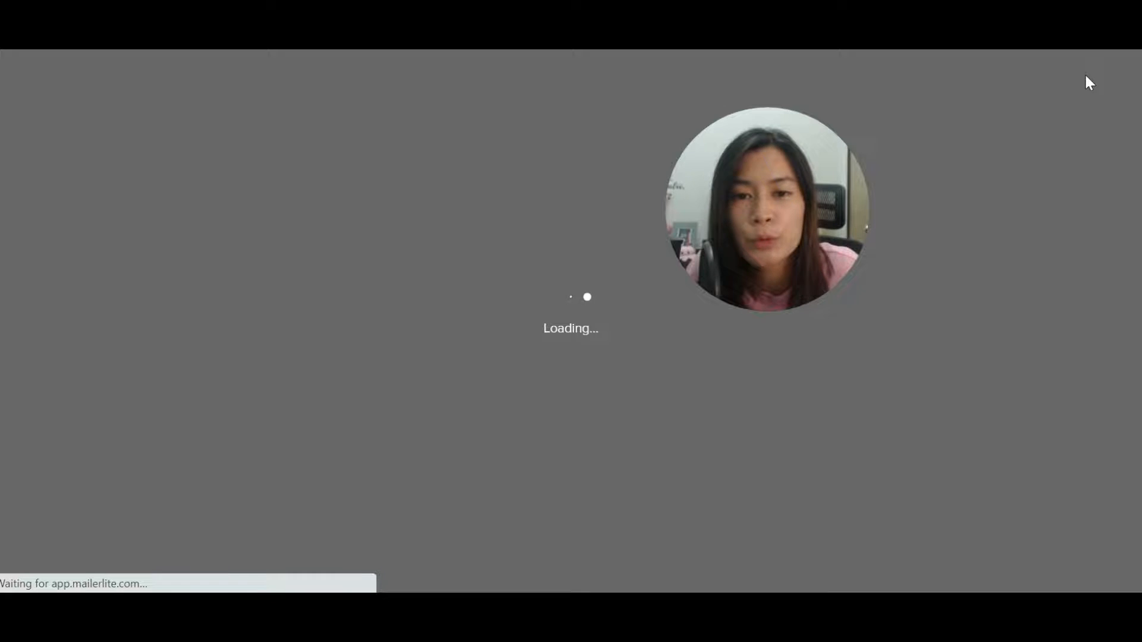
mouse_move(611, 80)
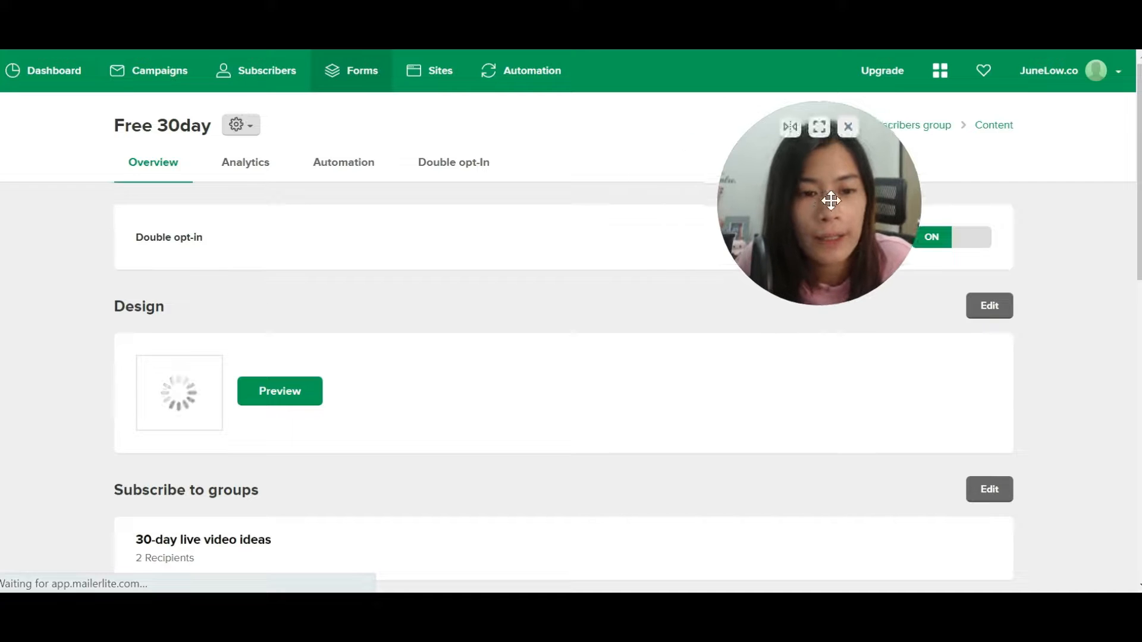
- Review the form's HTML embed code on the overview, then go to the Subscribers list
scroll("down", 3)
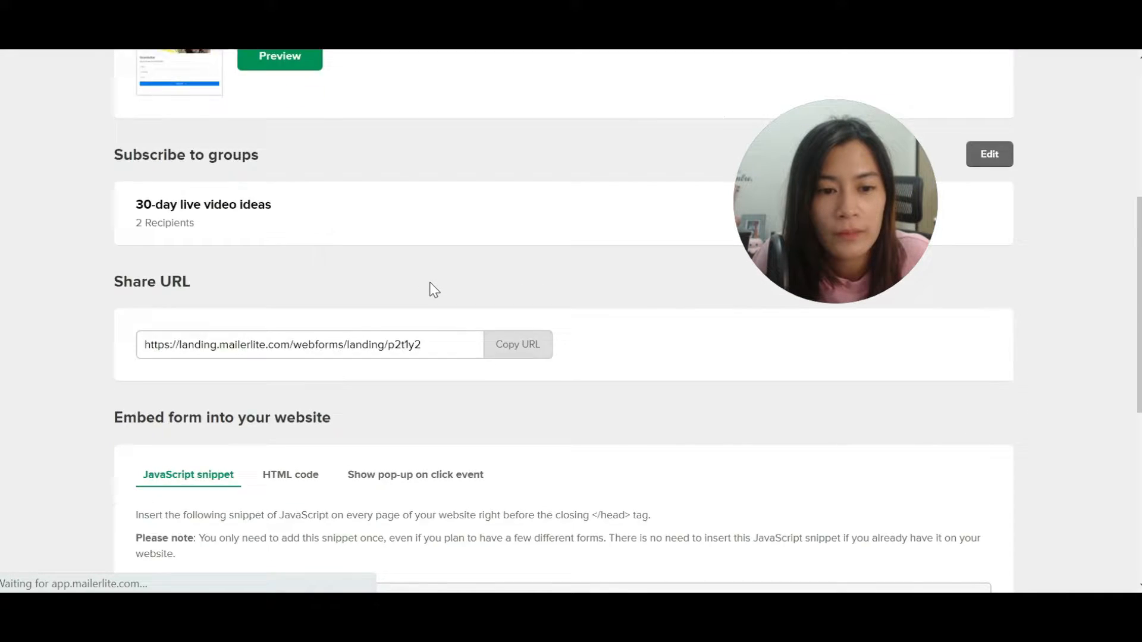
scroll("up", 3)
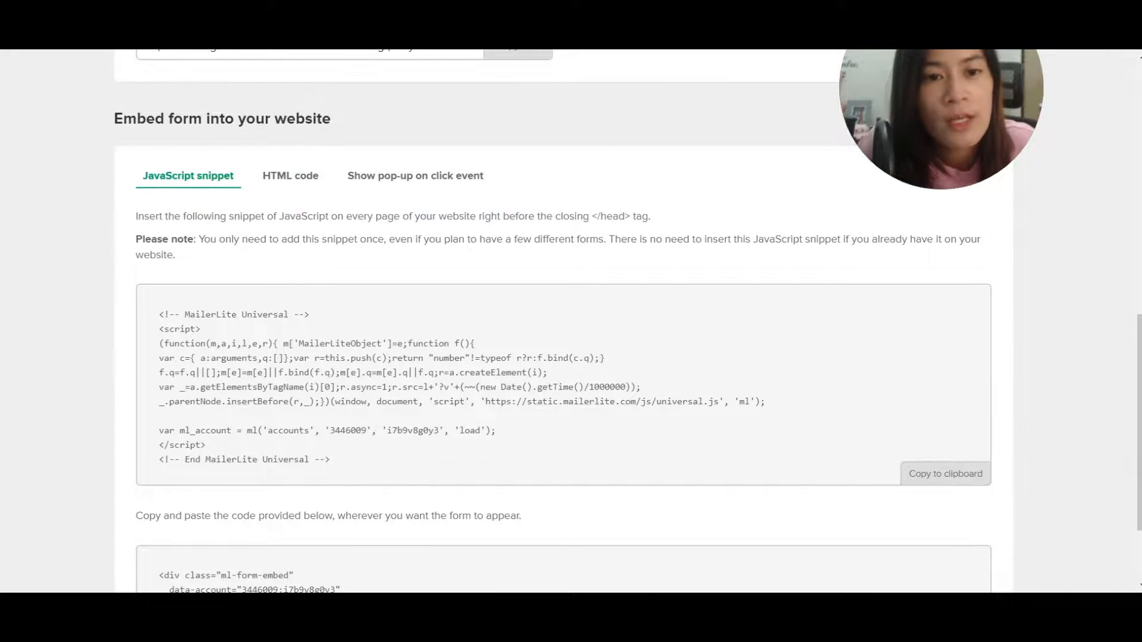
mouse_move(290, 176)
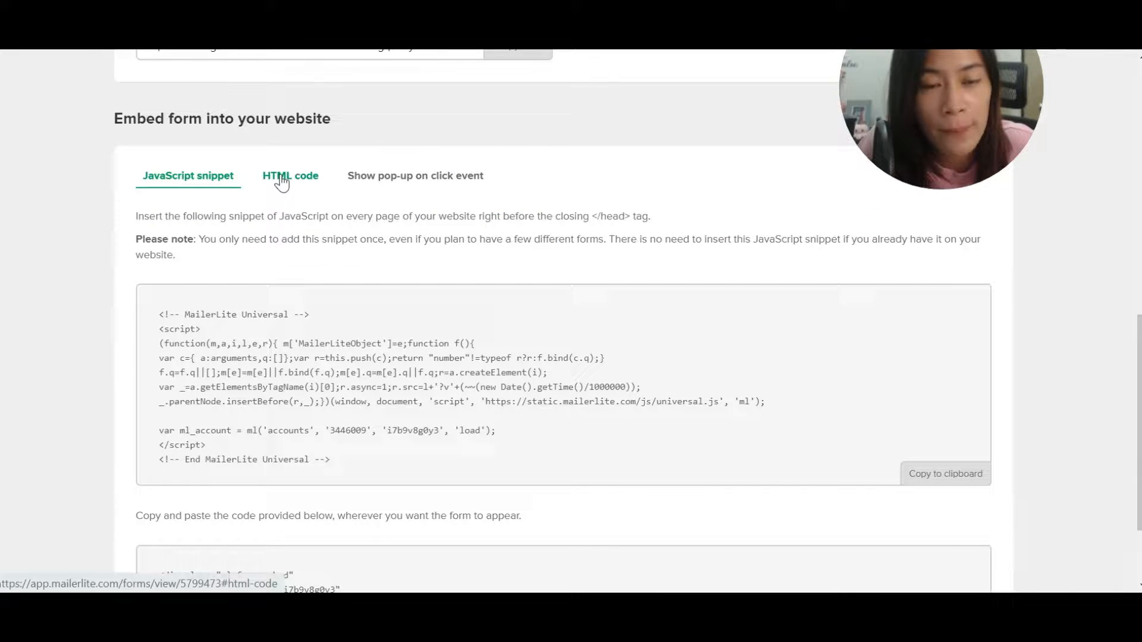
left_click(290, 176)
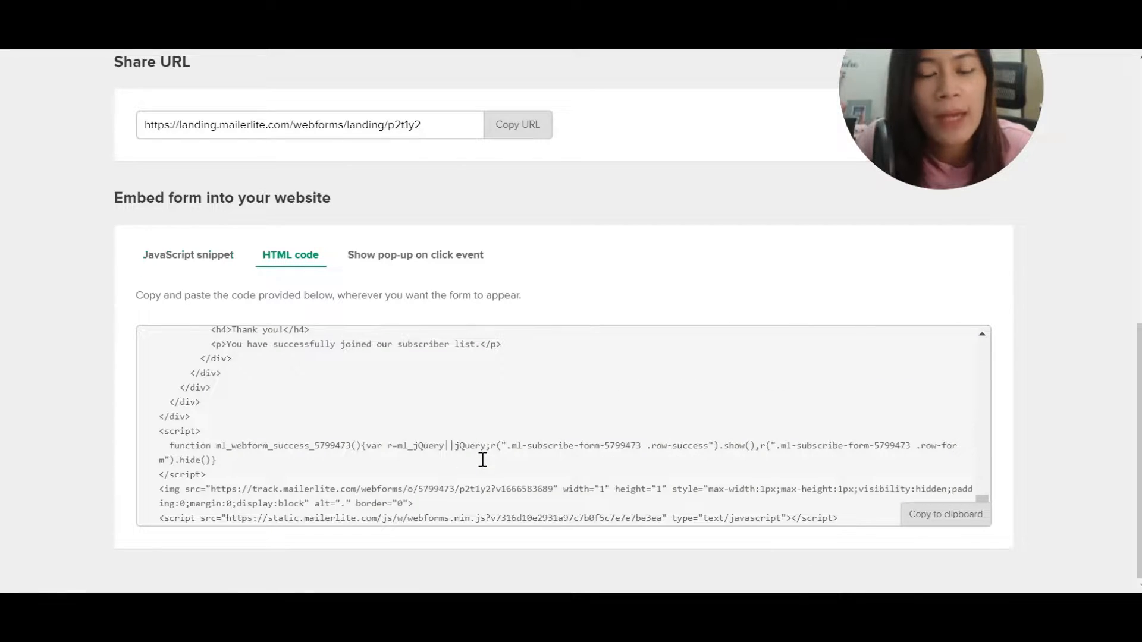
scroll("up", 3)
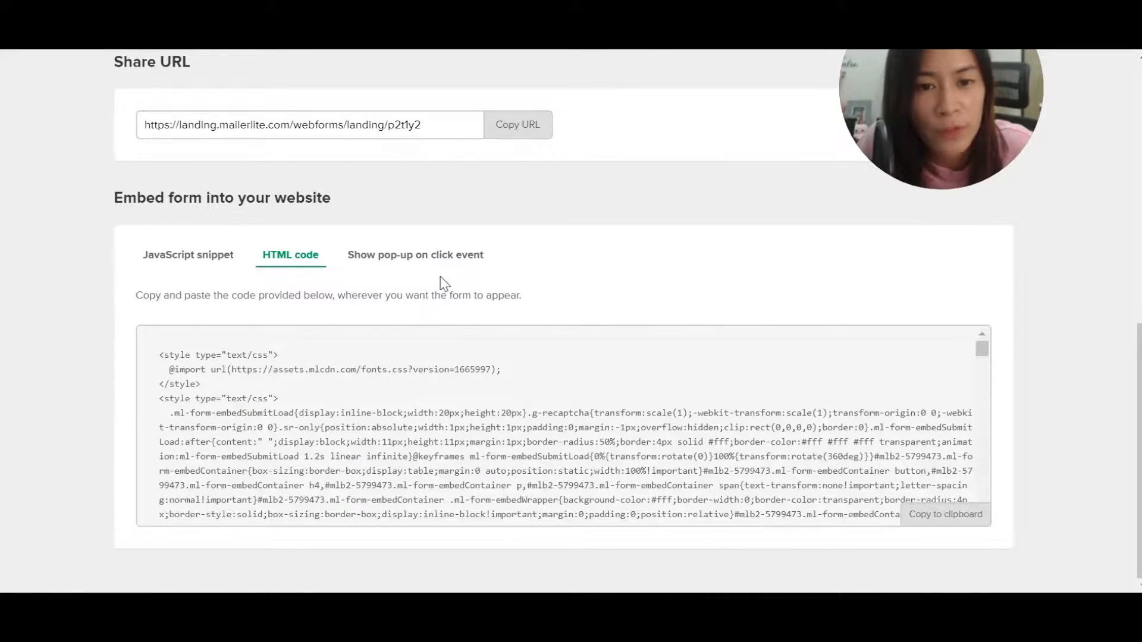
scroll("down", 3)
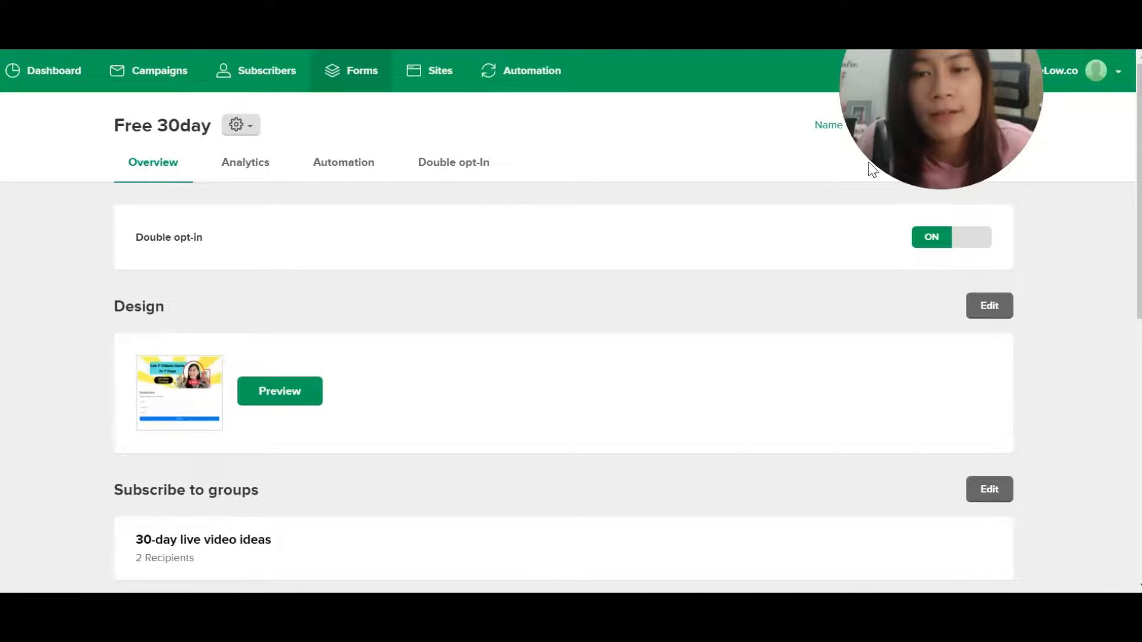
scroll("down", 3)
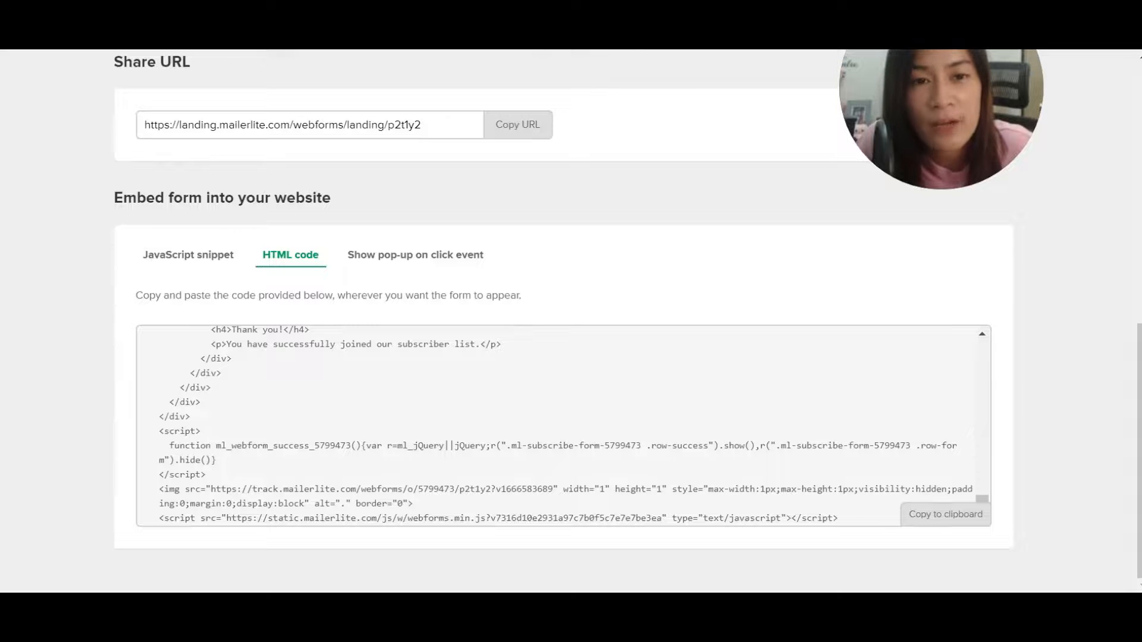
mouse_move(700, 319)
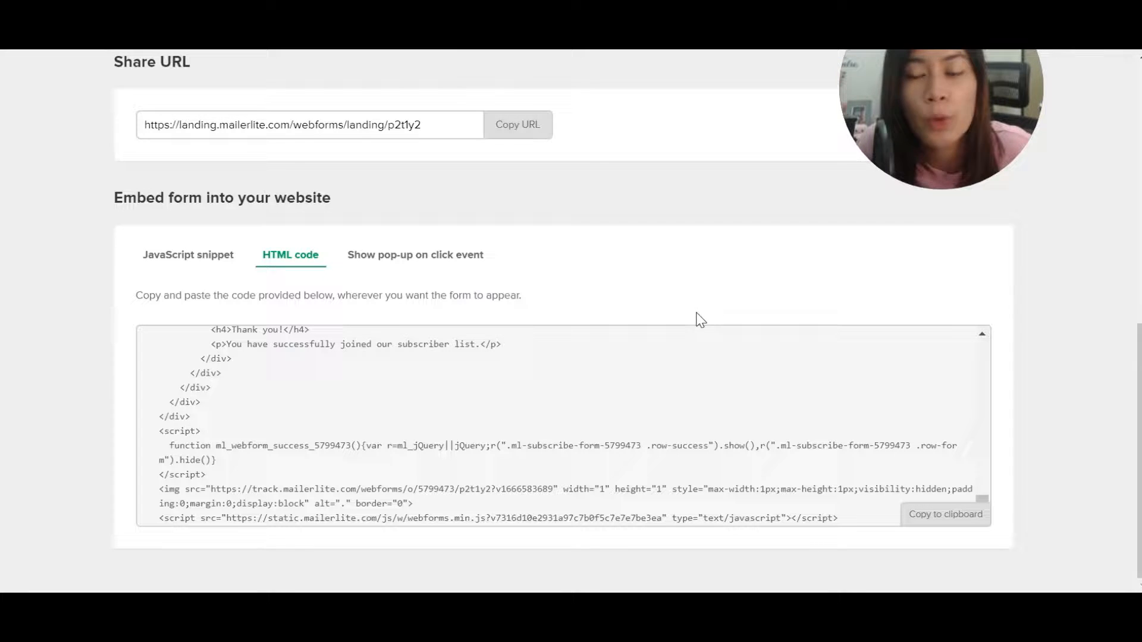
scroll("up", 3)
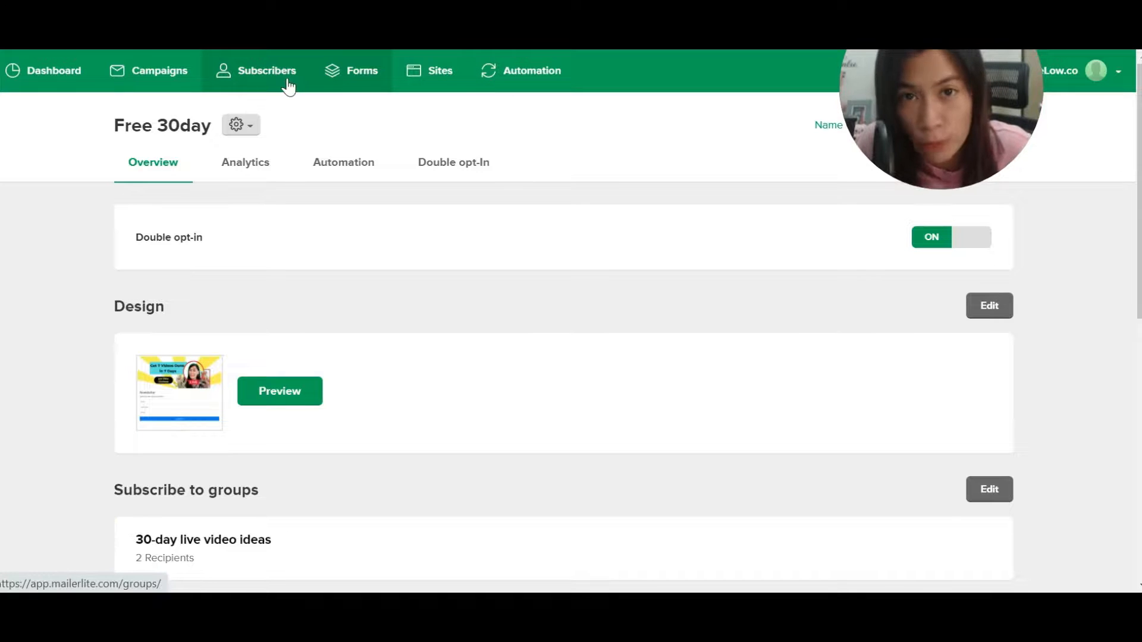
left_click(267, 70)
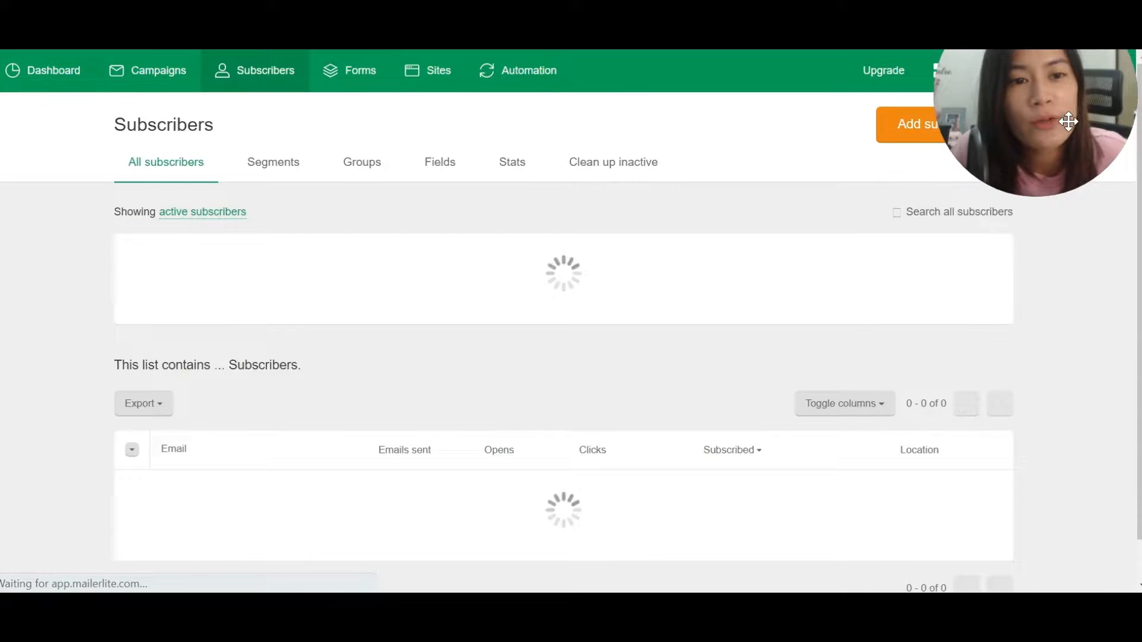